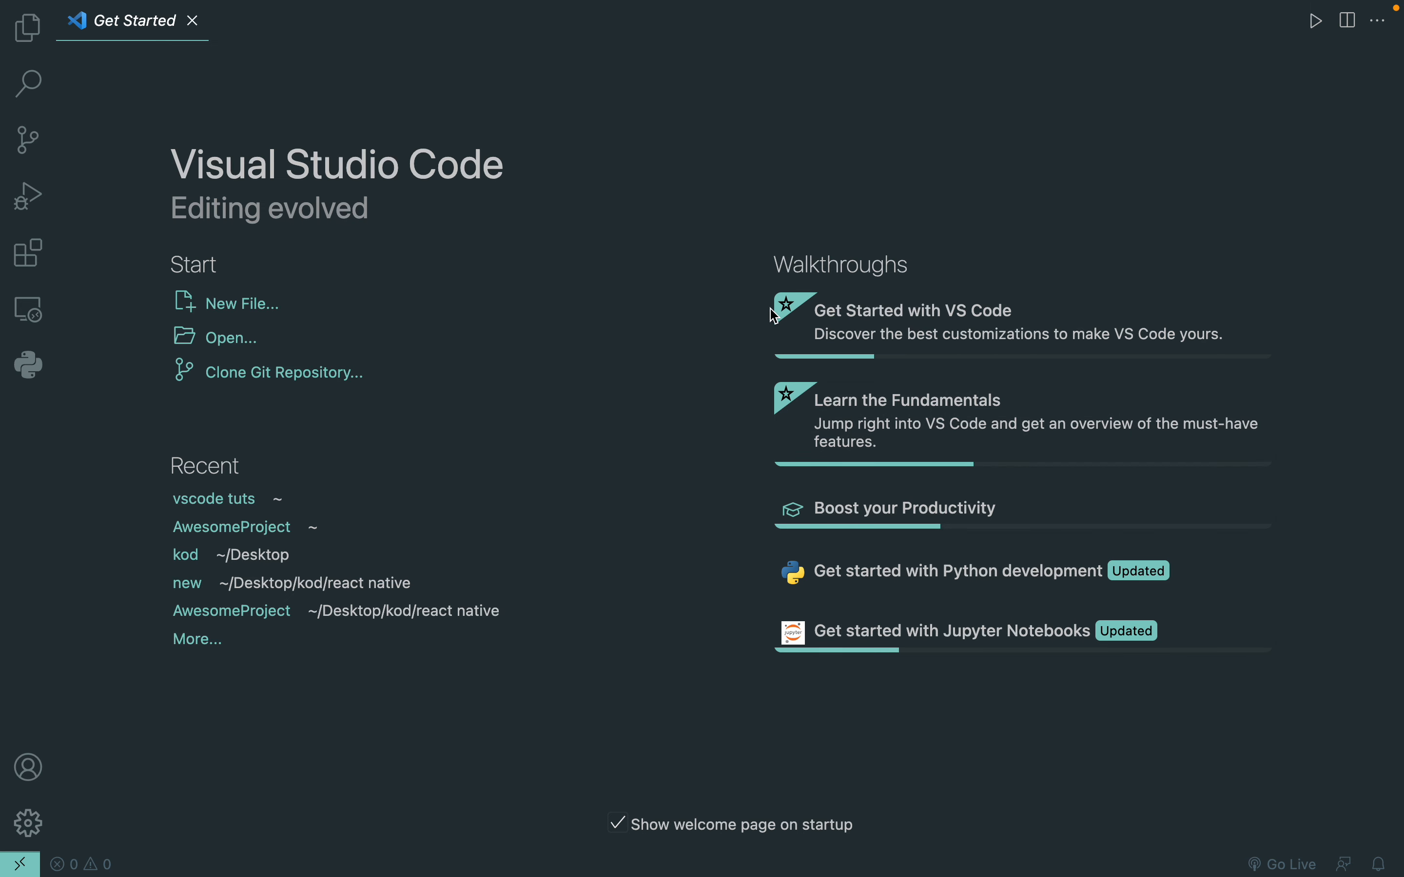
{"action": "mouse_move", "coordinate": [583, 228]}
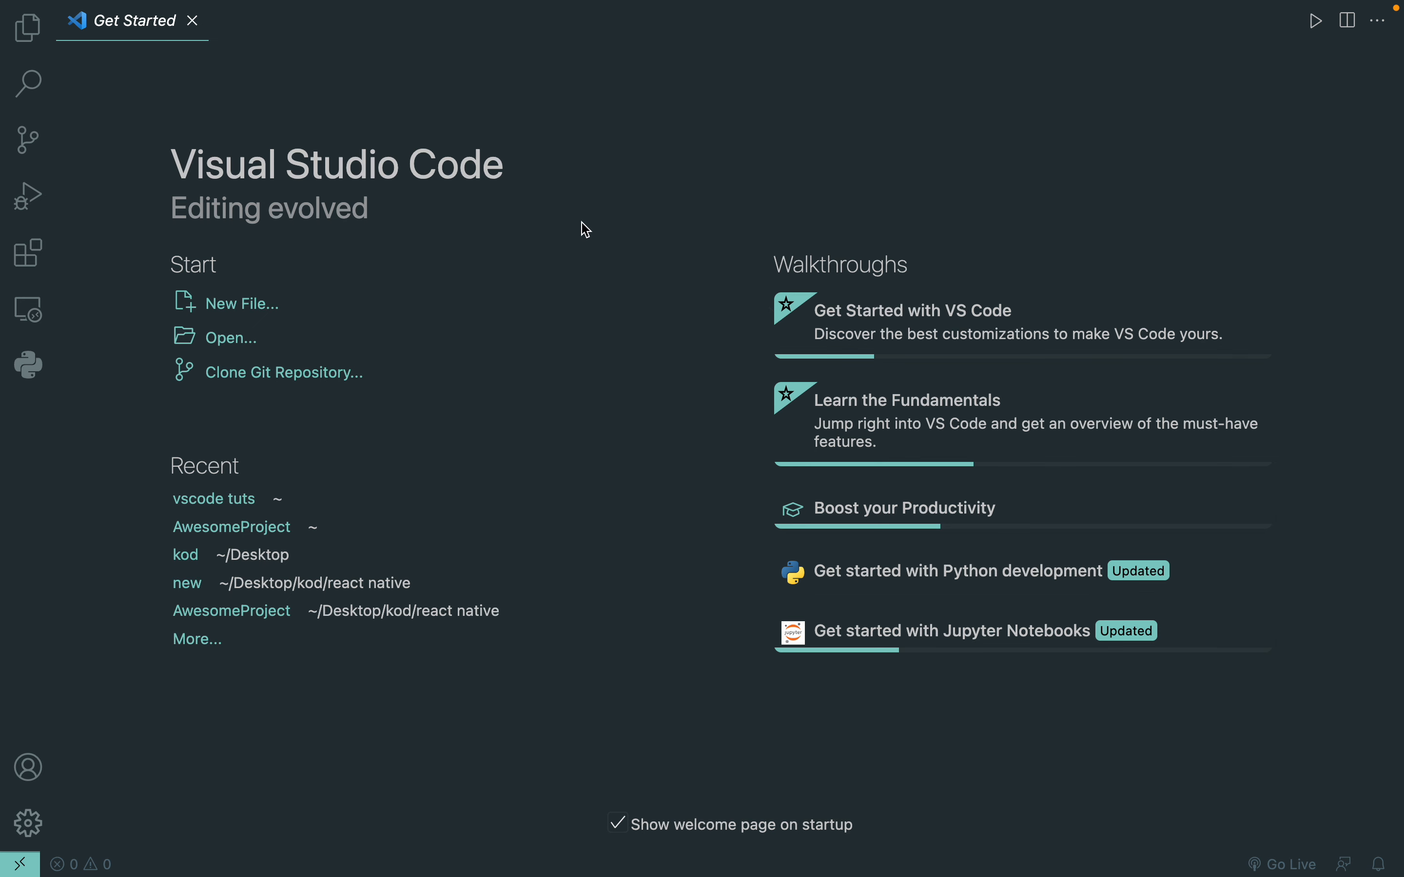
{"action": "mouse_move", "coordinate": [490, 237]}
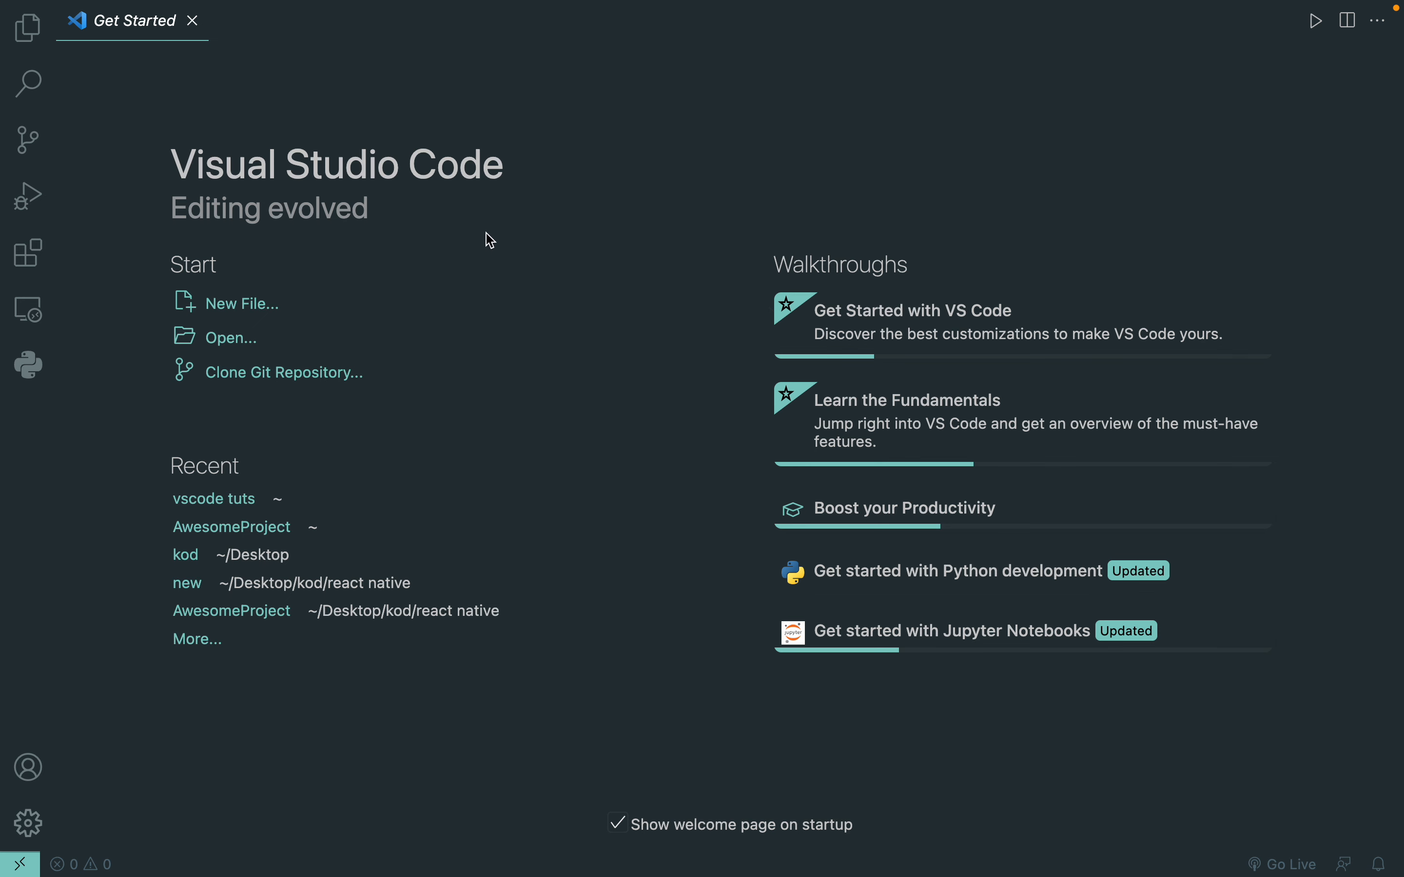
{"action": "mouse_move", "coordinate": [422, 115]}
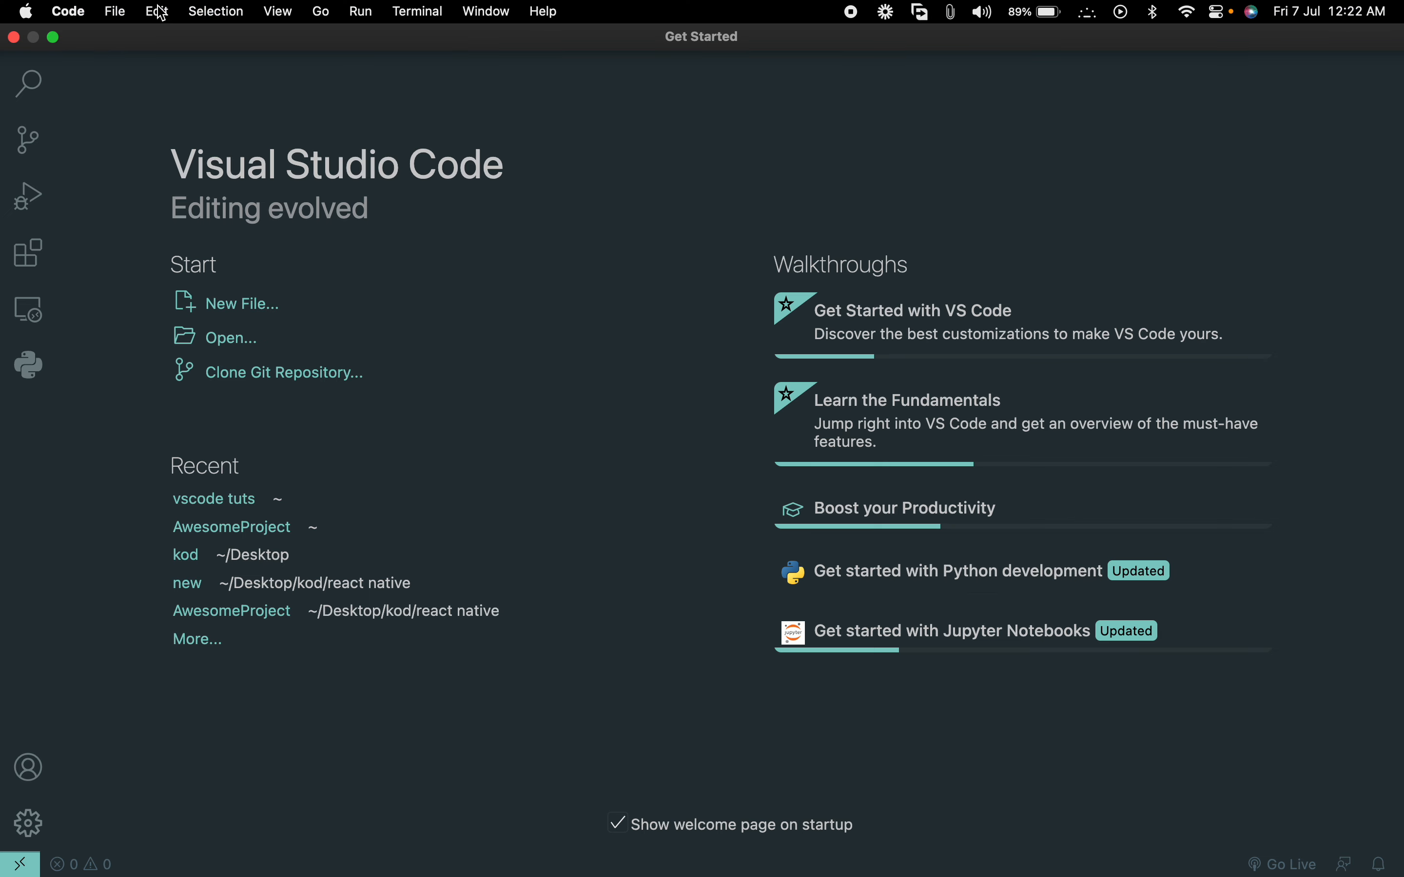
Open the empty 'vscode tuts' folder as the workspace via File > Open Folder
{"action": "left_click", "coordinate": [214, 11]}
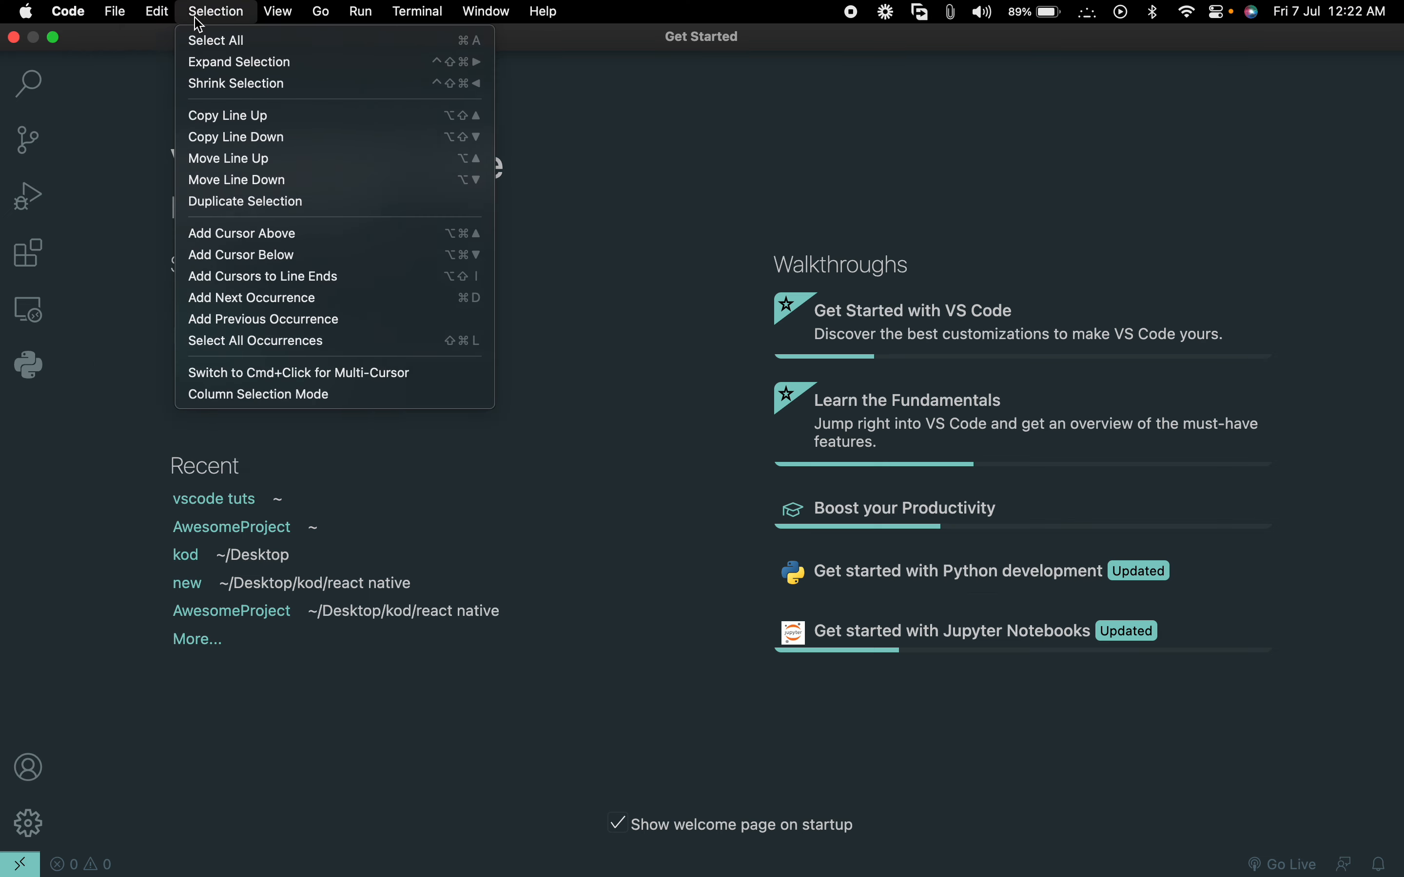
{"action": "left_click", "coordinate": [114, 10]}
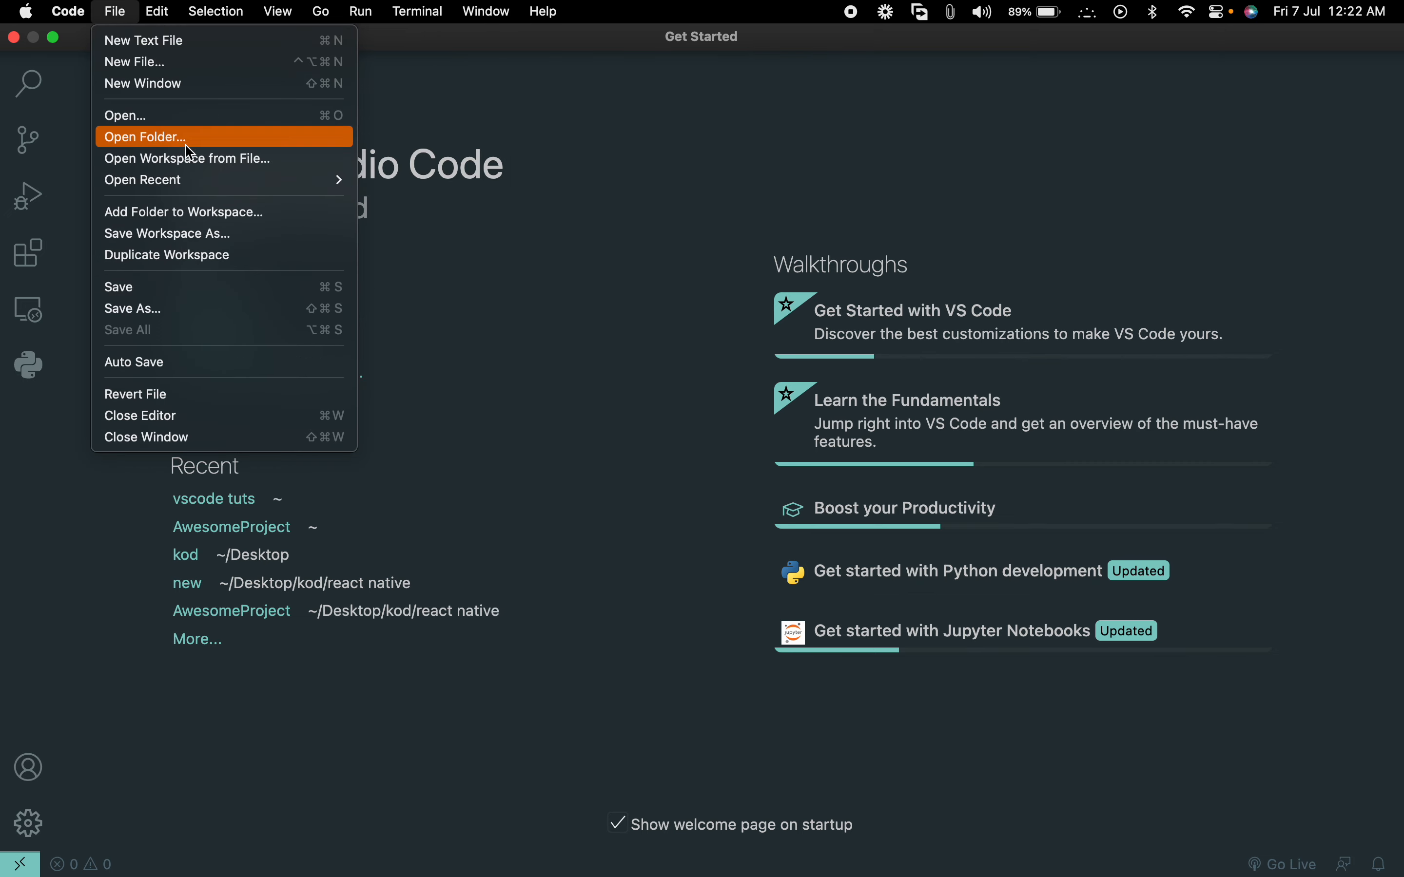
{"action": "left_click", "coordinate": [145, 138]}
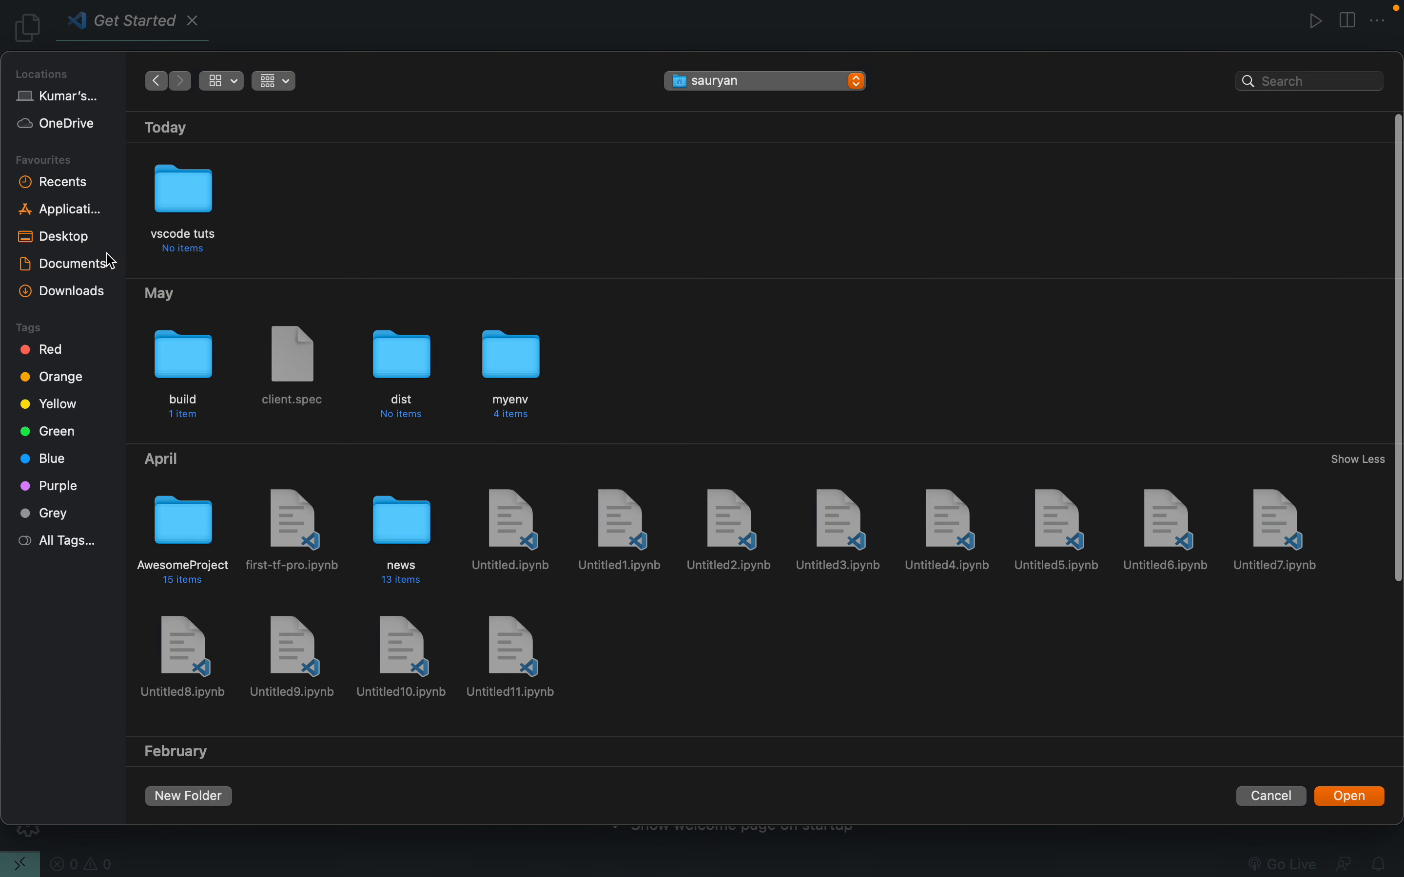
{"action": "double_click", "coordinate": [183, 189]}
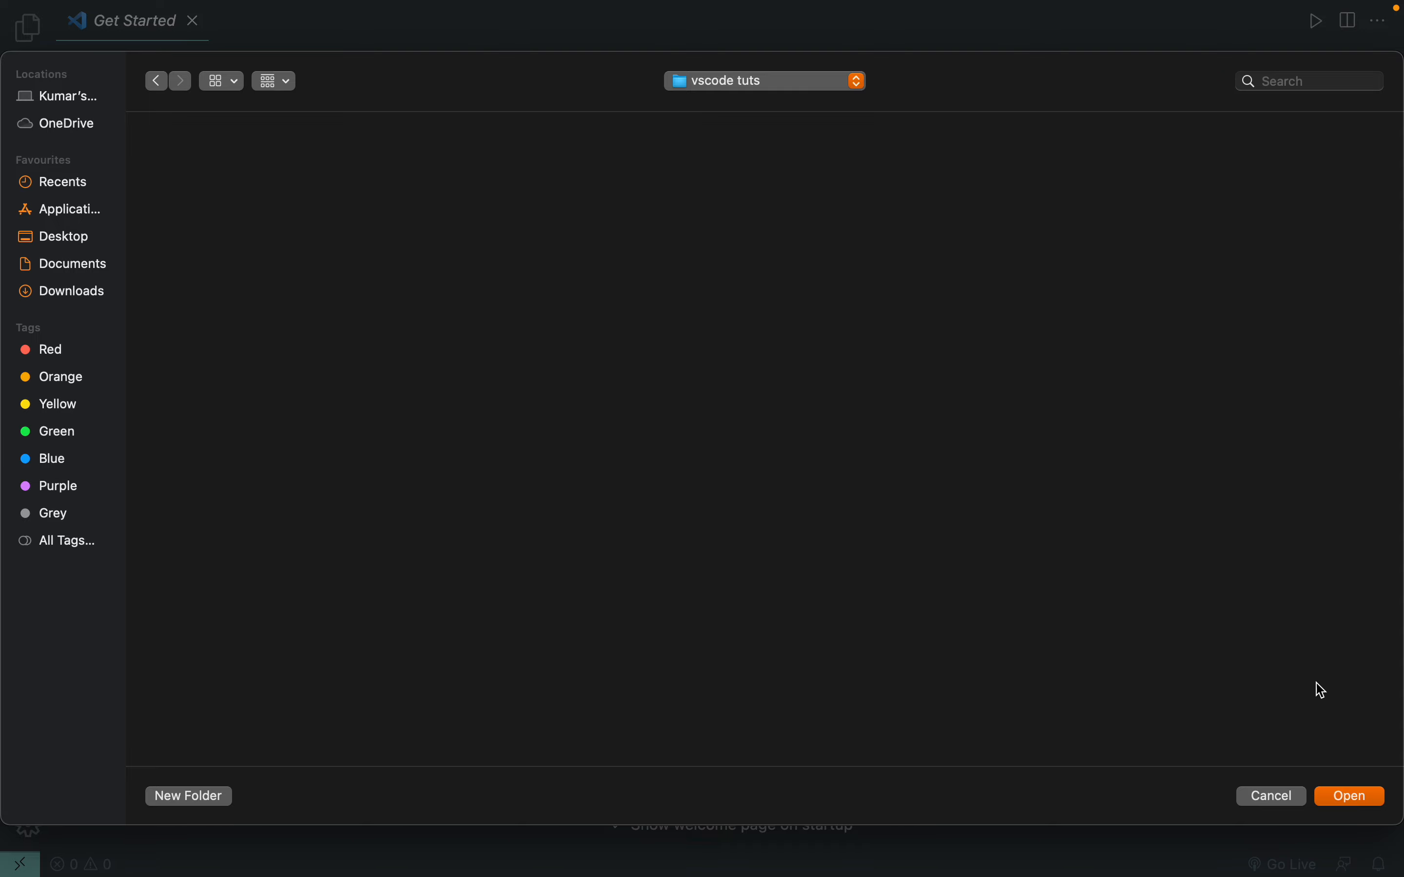
{"action": "left_click", "coordinate": [1269, 796]}
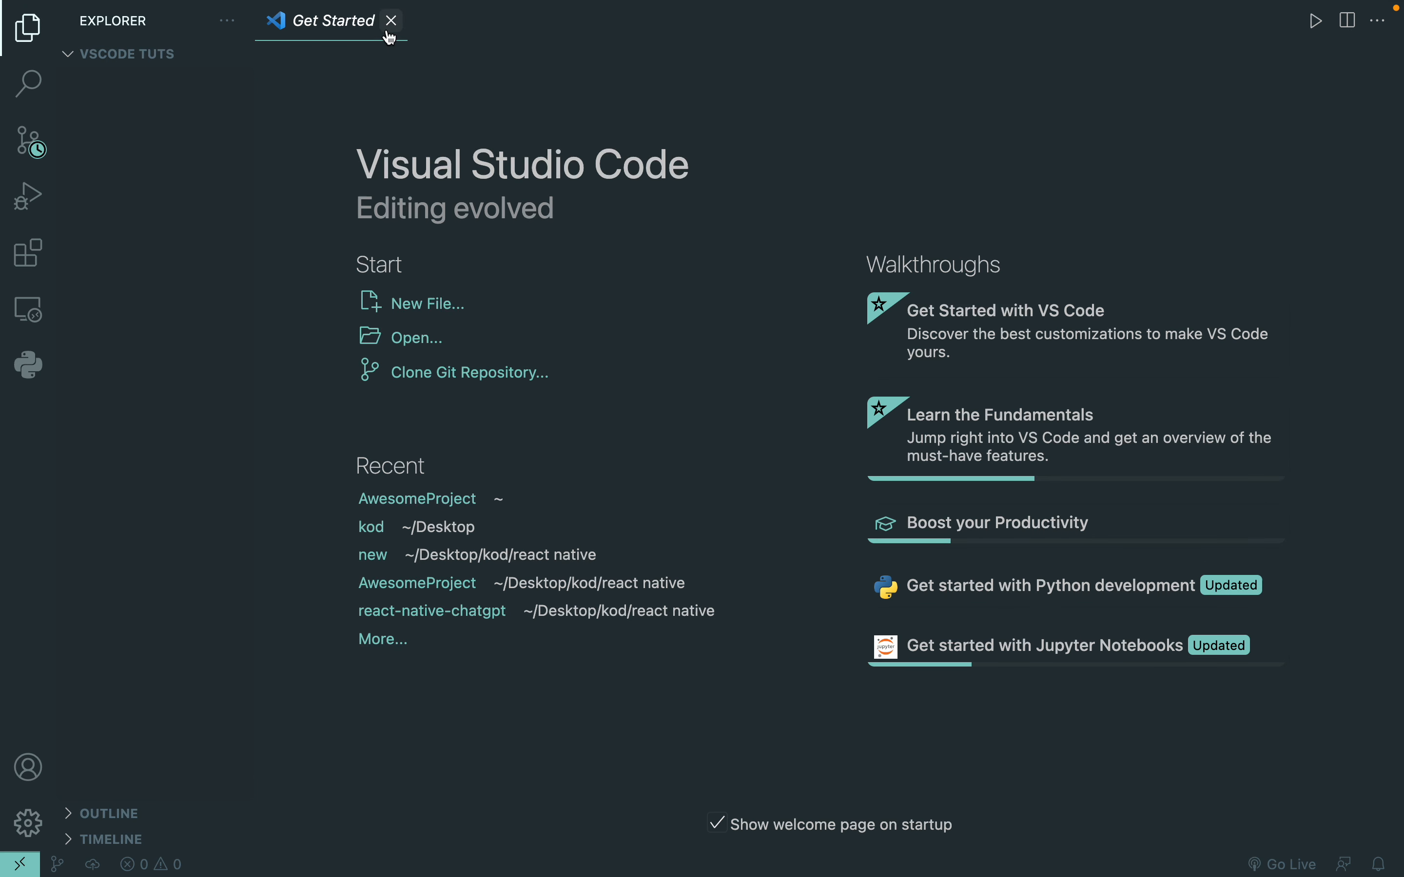
Close the welcome page and create main.py containing print("sfndk")
{"action": "left_click", "coordinate": [390, 20]}
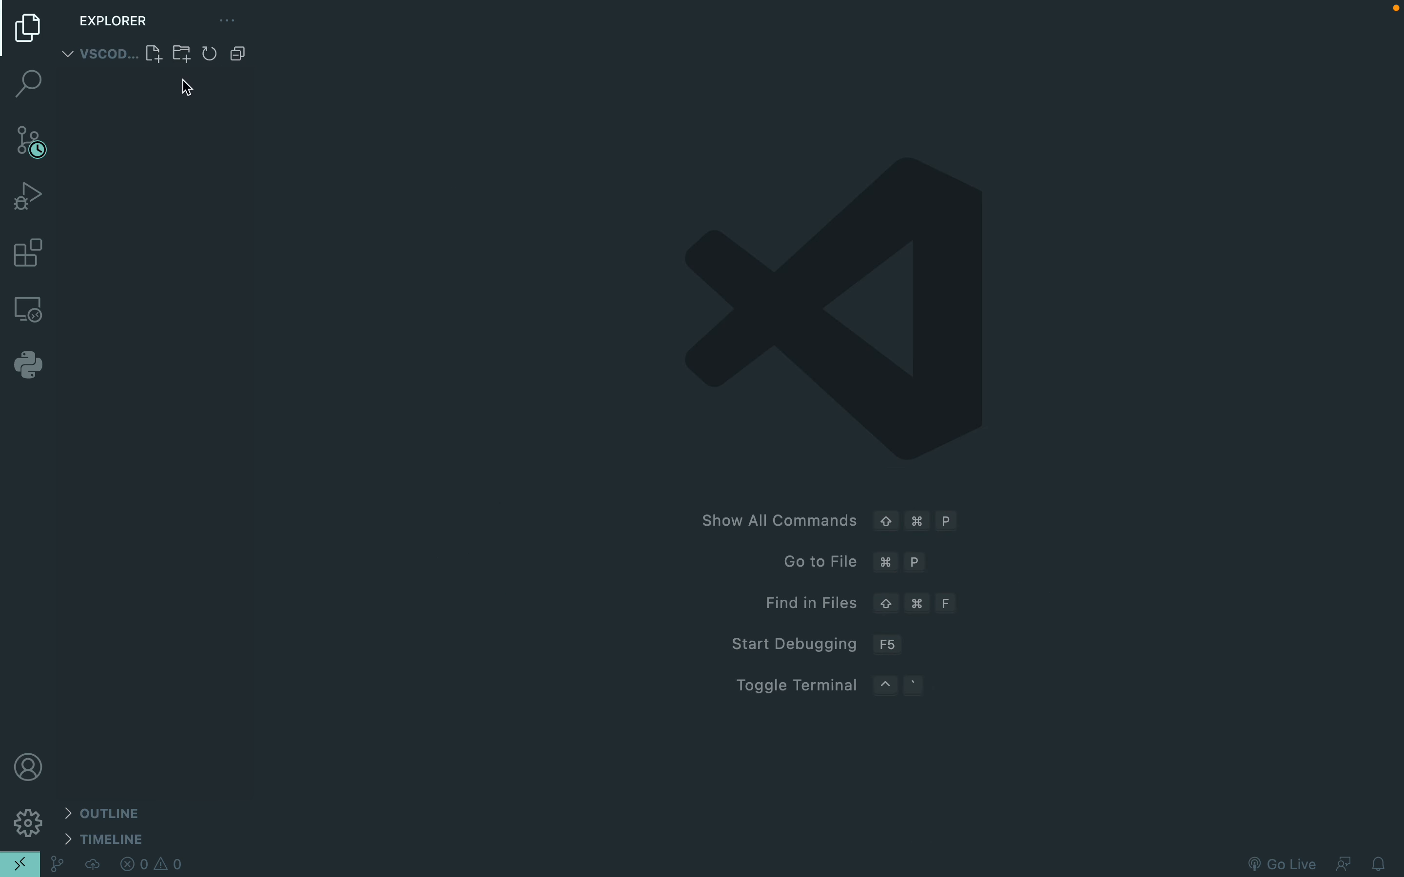
{"action": "mouse_move", "coordinate": [156, 104]}
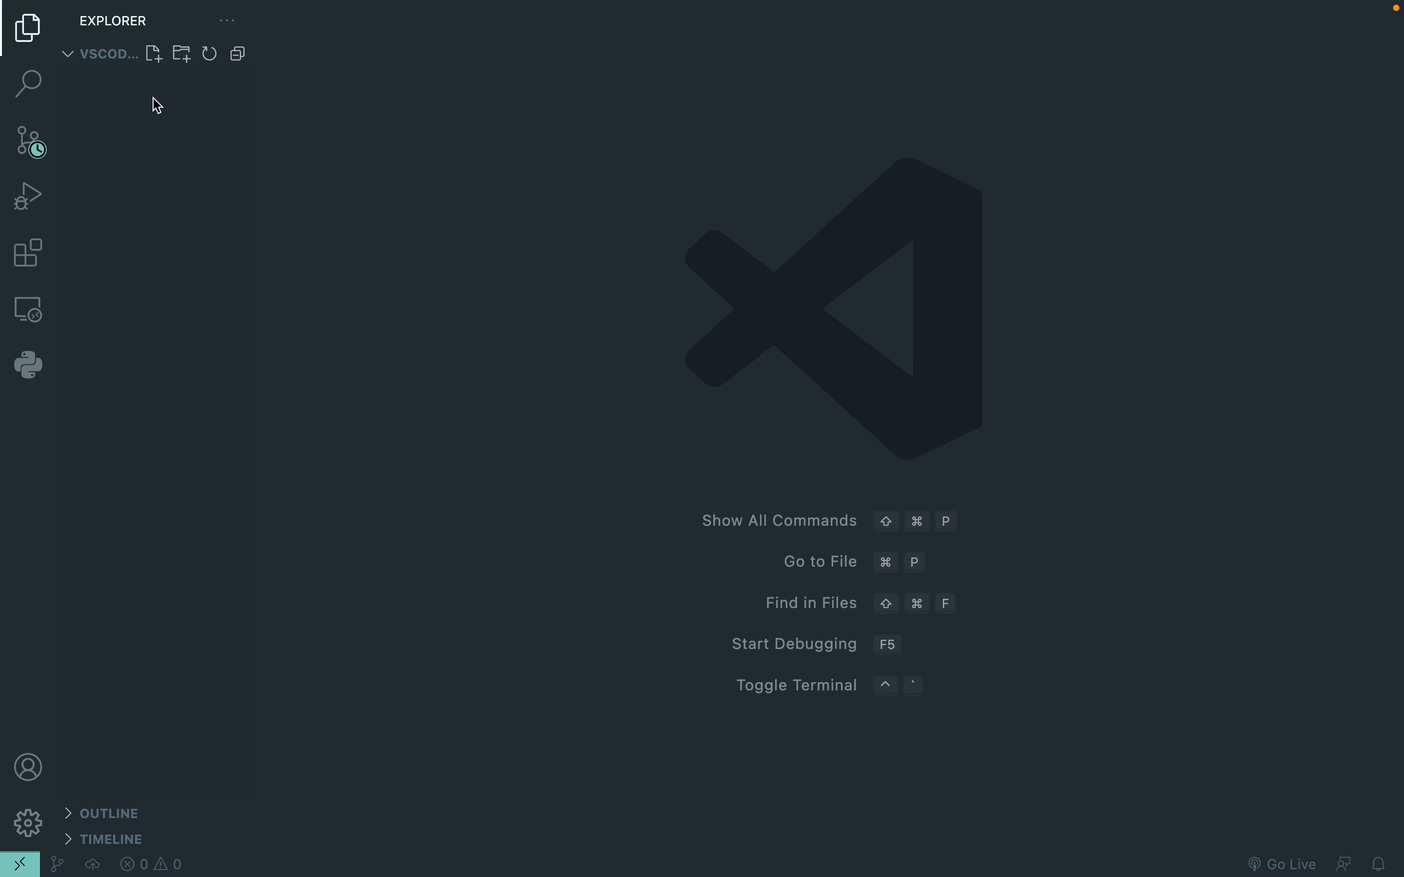
{"action": "left_click", "coordinate": [153, 54]}
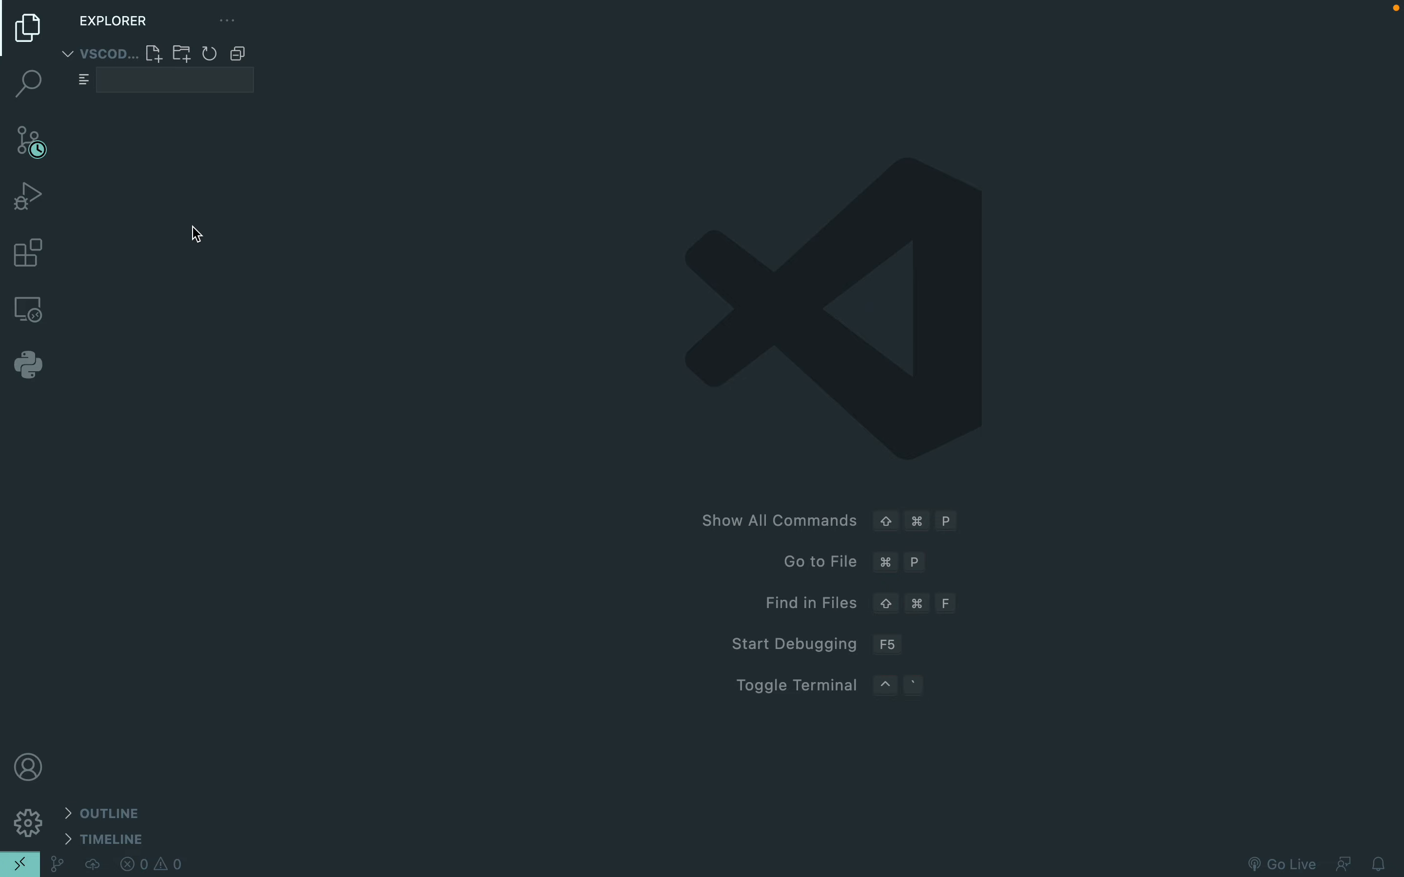
{"action": "type", "text": "main.py"}
{"action": "type", "text": "print"}
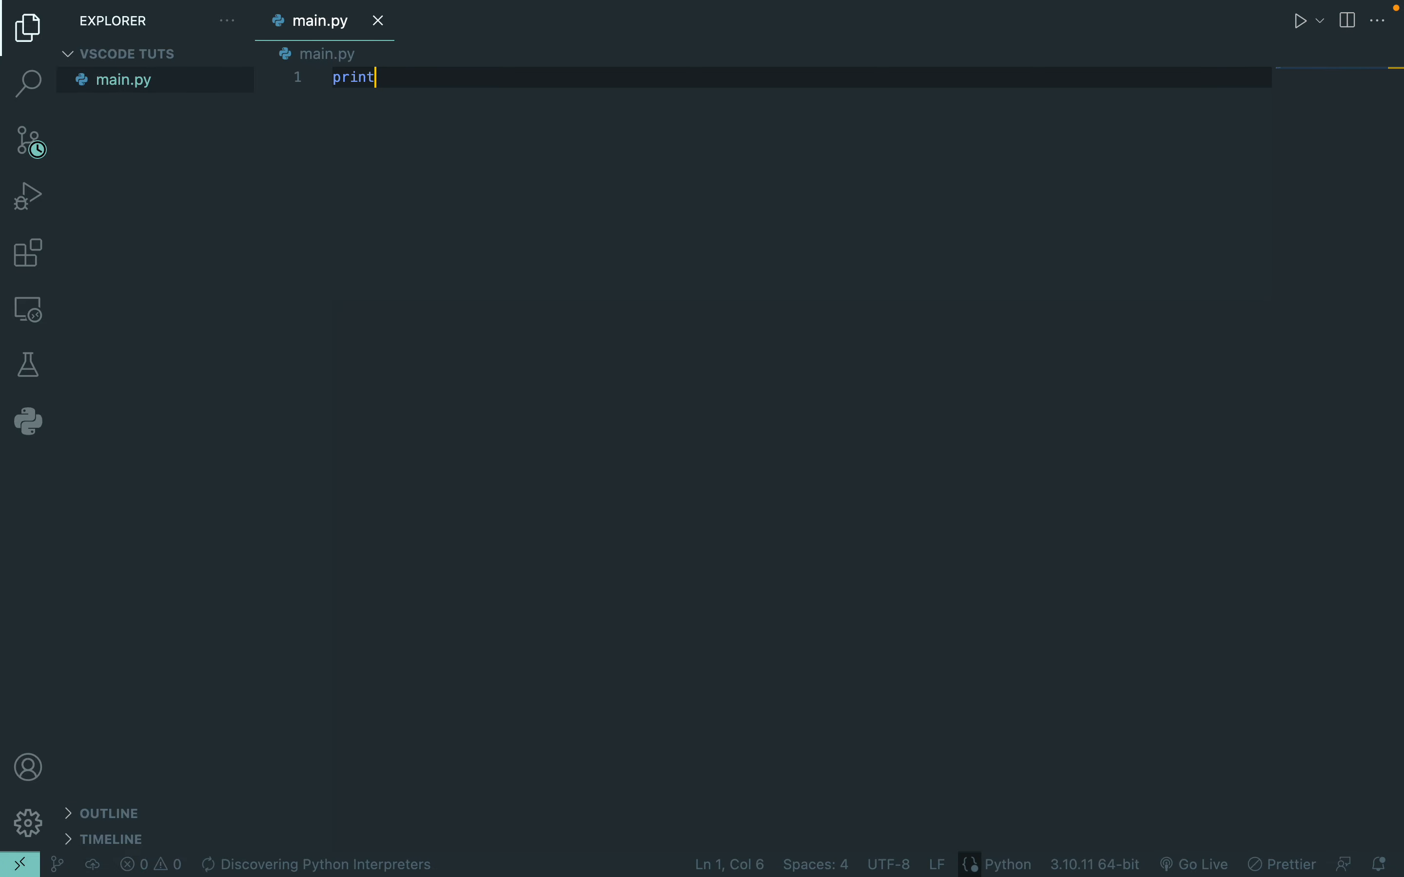
{"action": "type", "text": "(\"sfndk\")"}
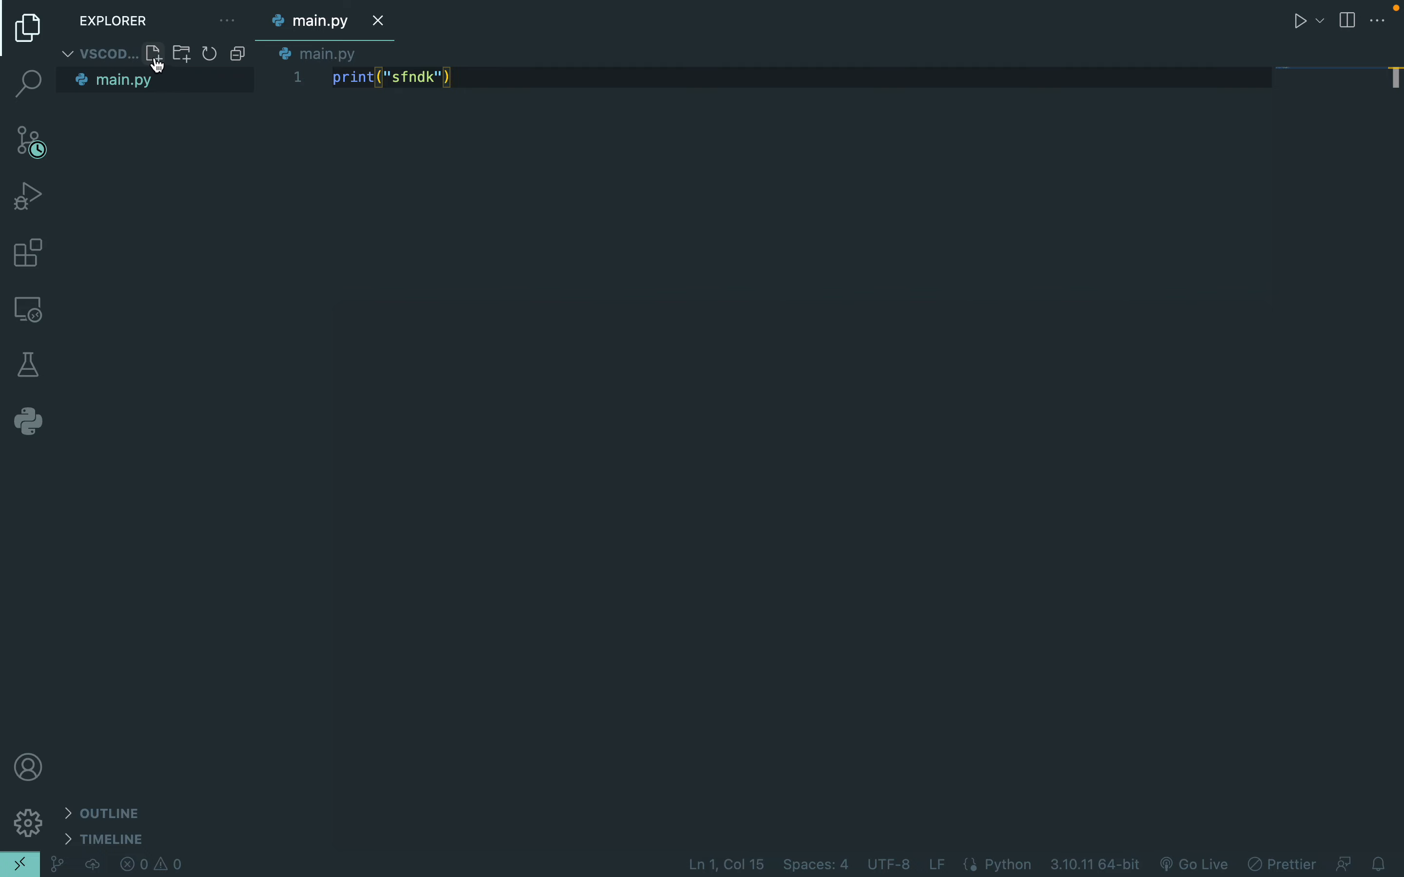
Create 'abd folder/index.php' from the Explorer and dismiss the PHP validation notice
{"action": "left_click", "coordinate": [377, 21]}
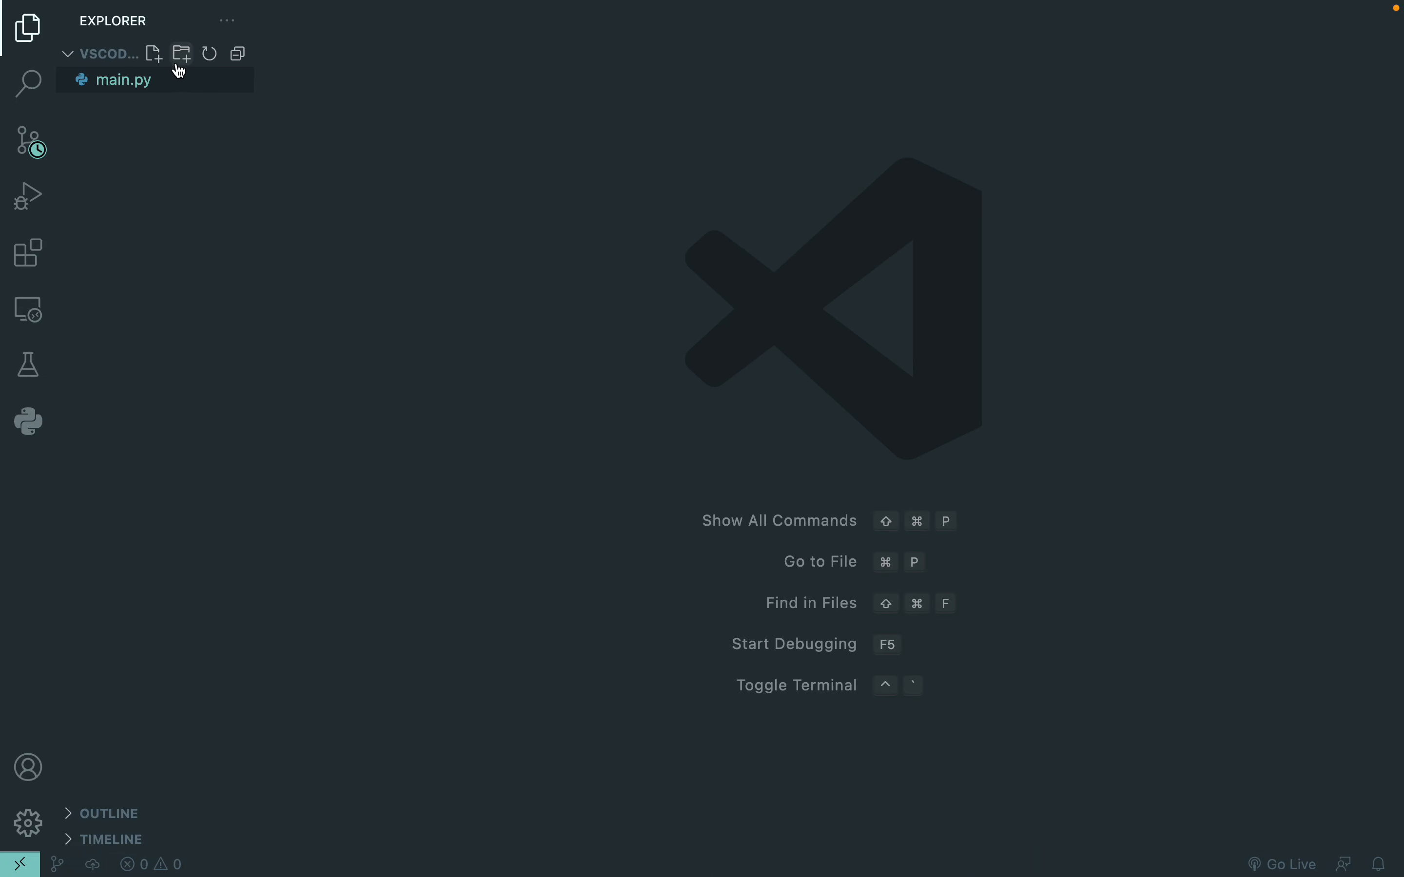
{"action": "left_click", "coordinate": [153, 54]}
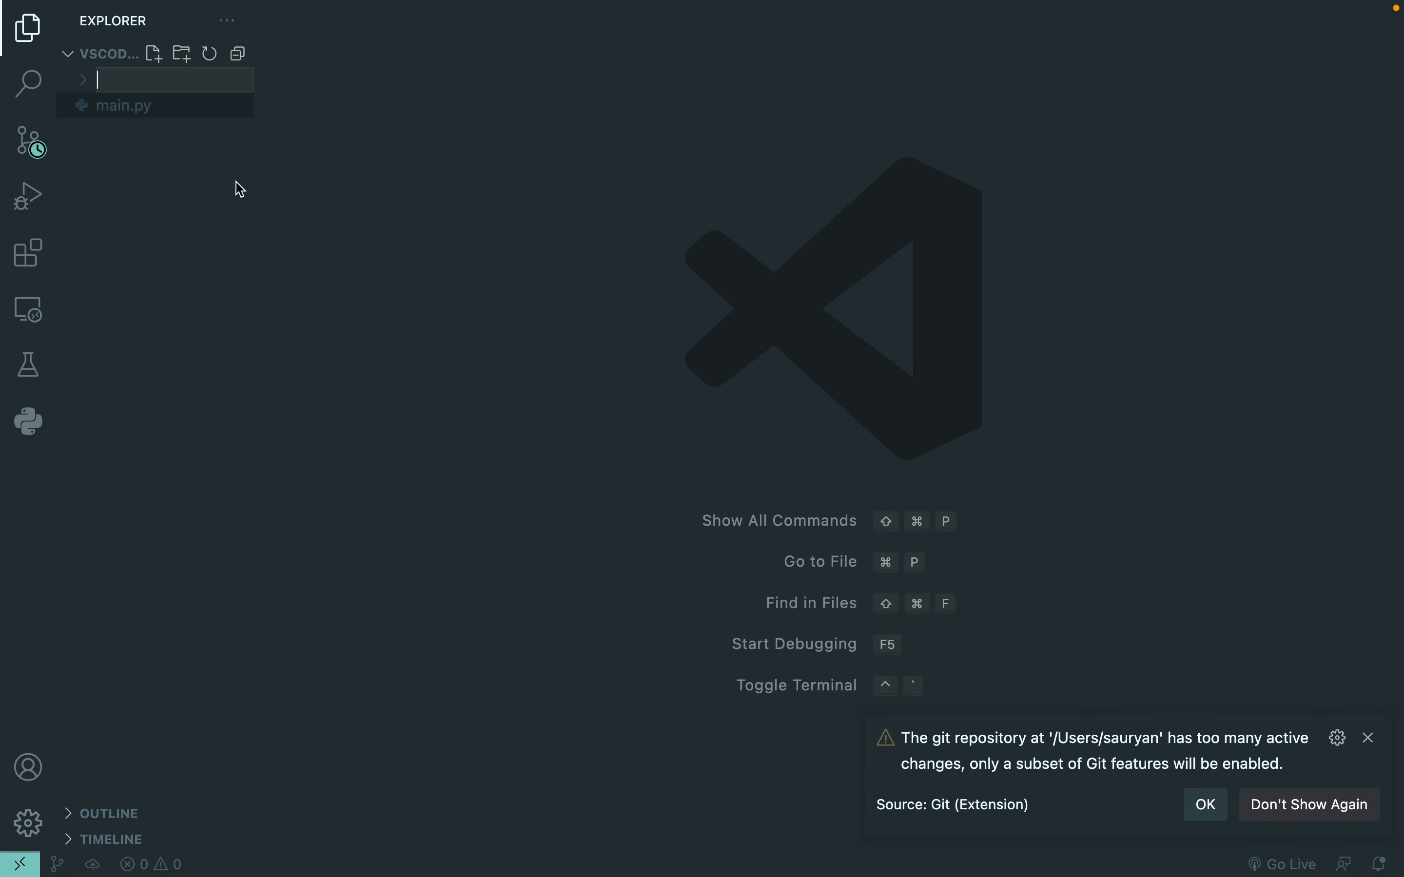
{"action": "type", "text": "ab"}
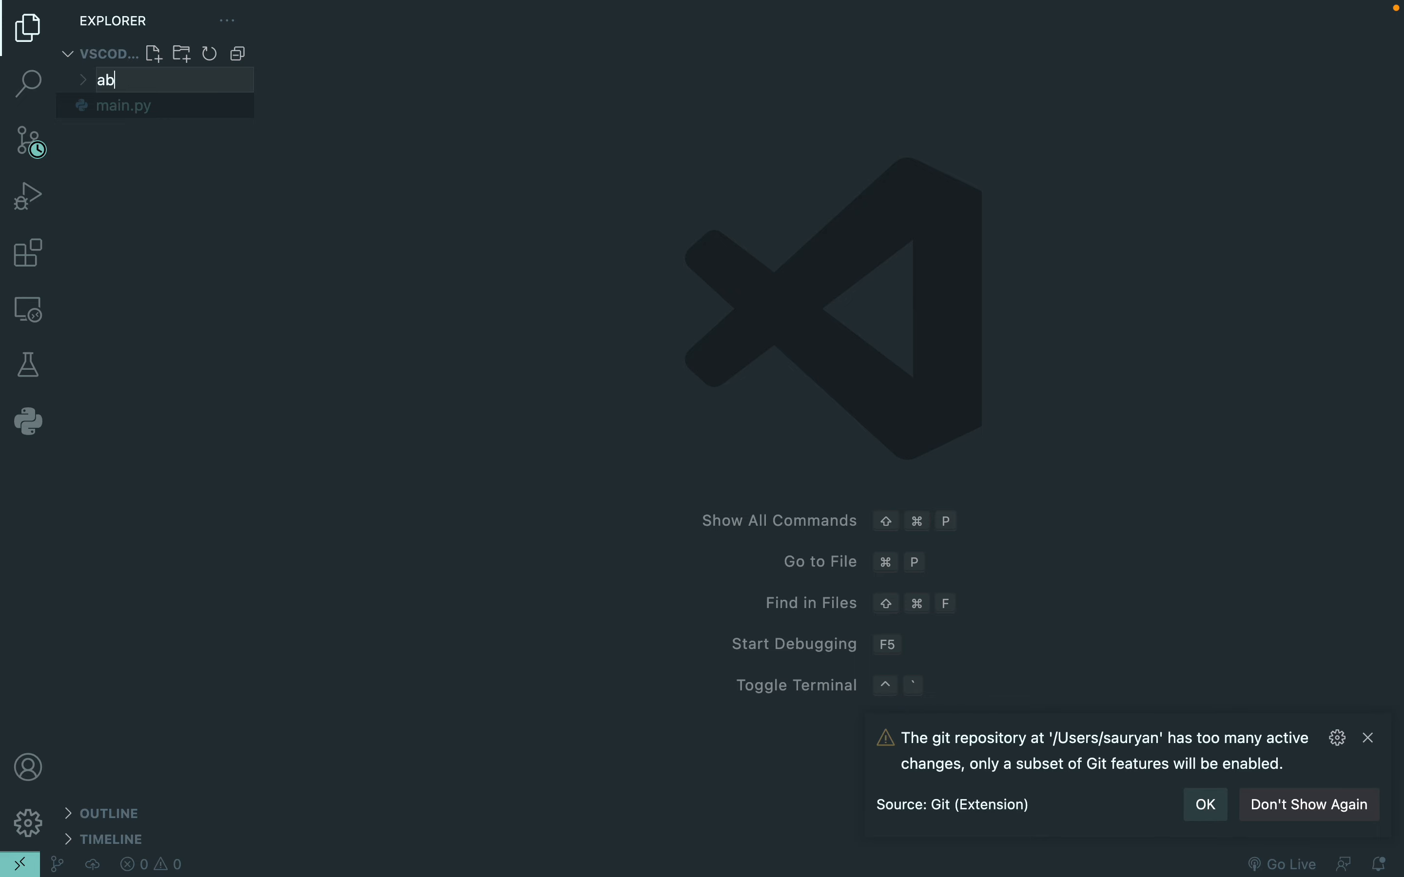
{"action": "type", "text": "d folder"}
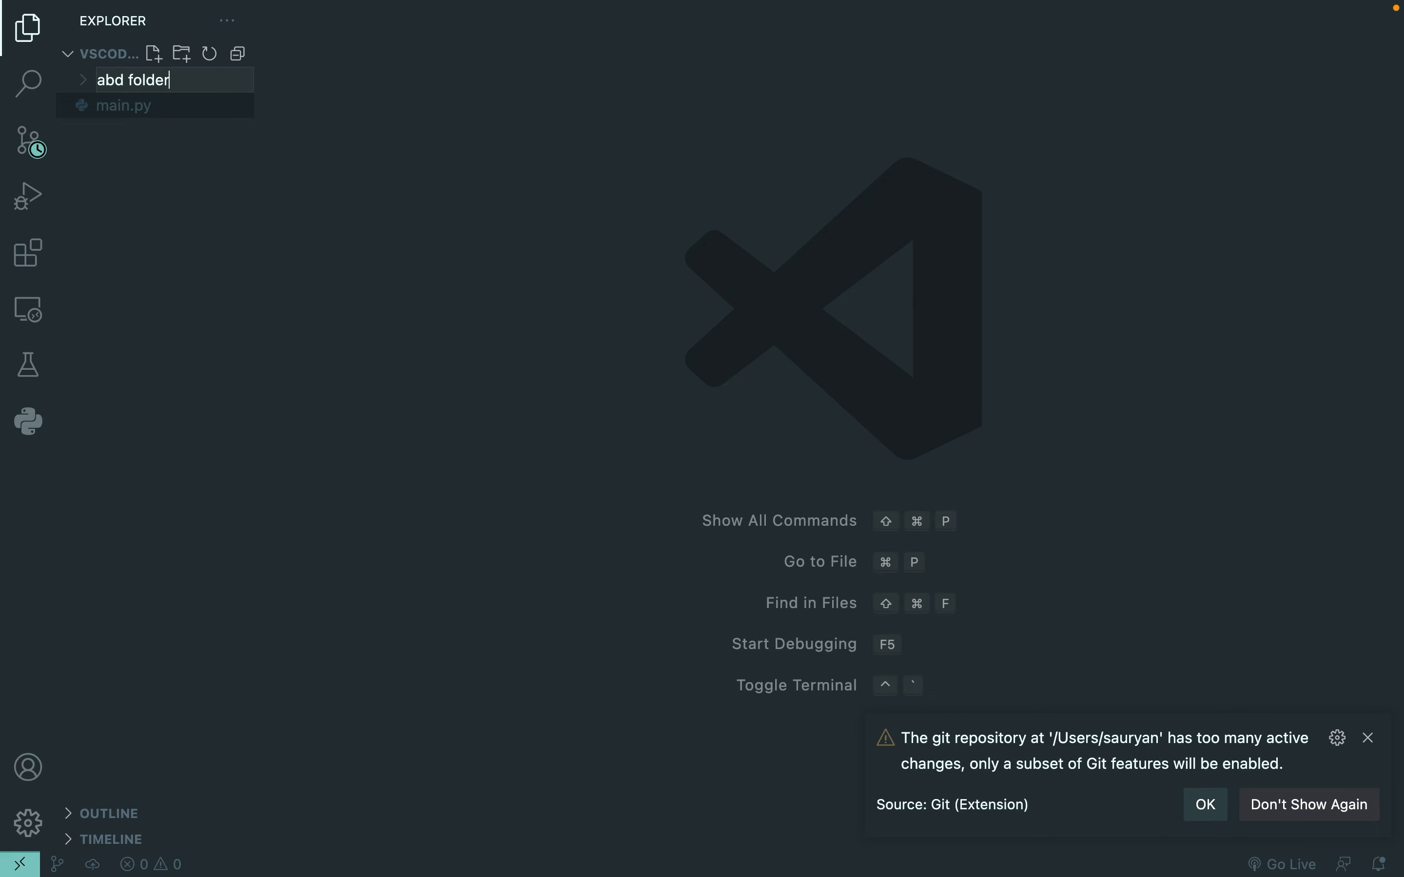
{"action": "key", "text": "Enter"}
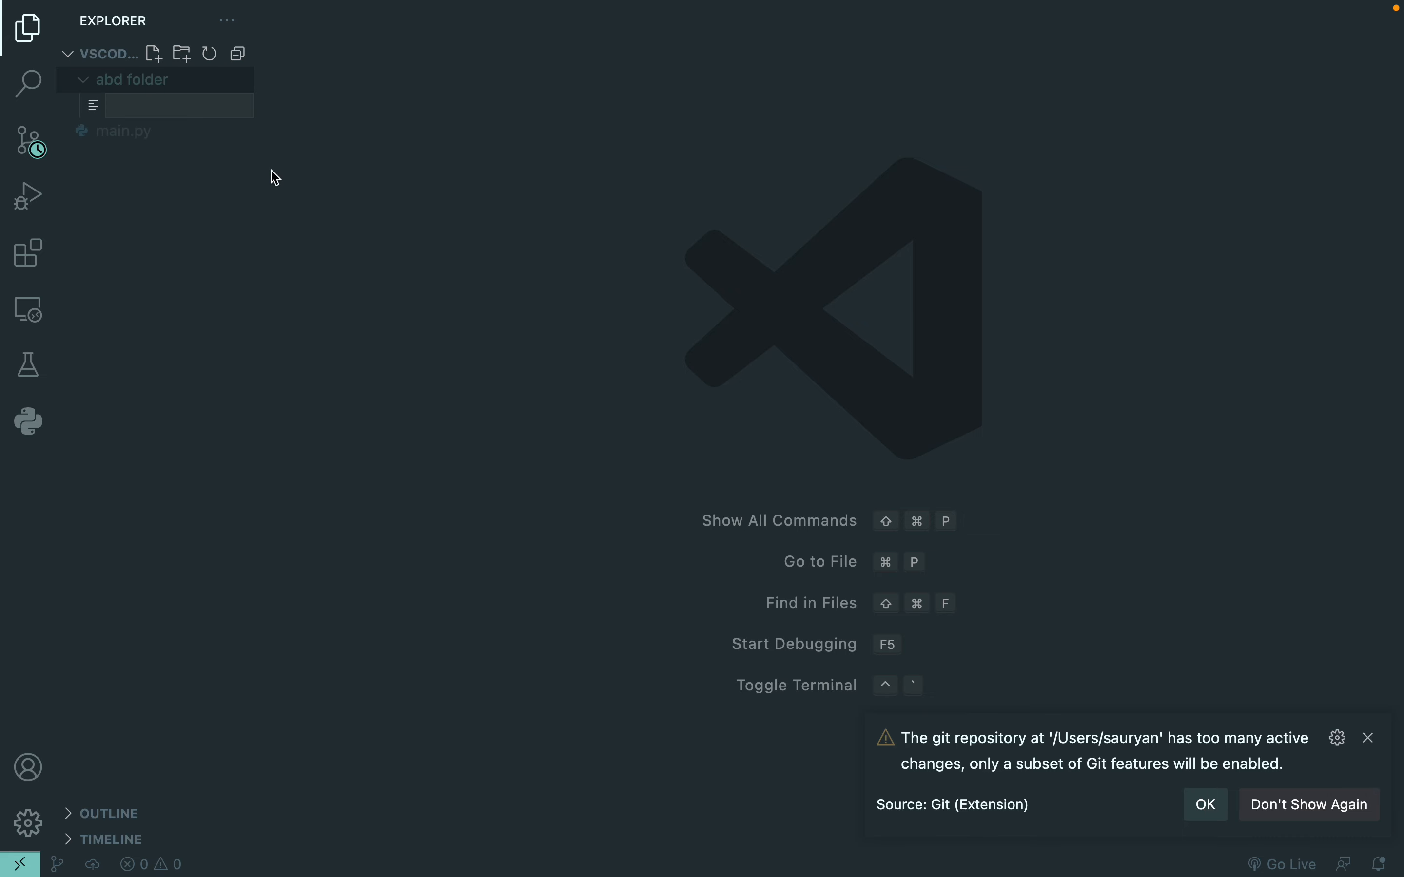
{"action": "type", "text": "index.php"}
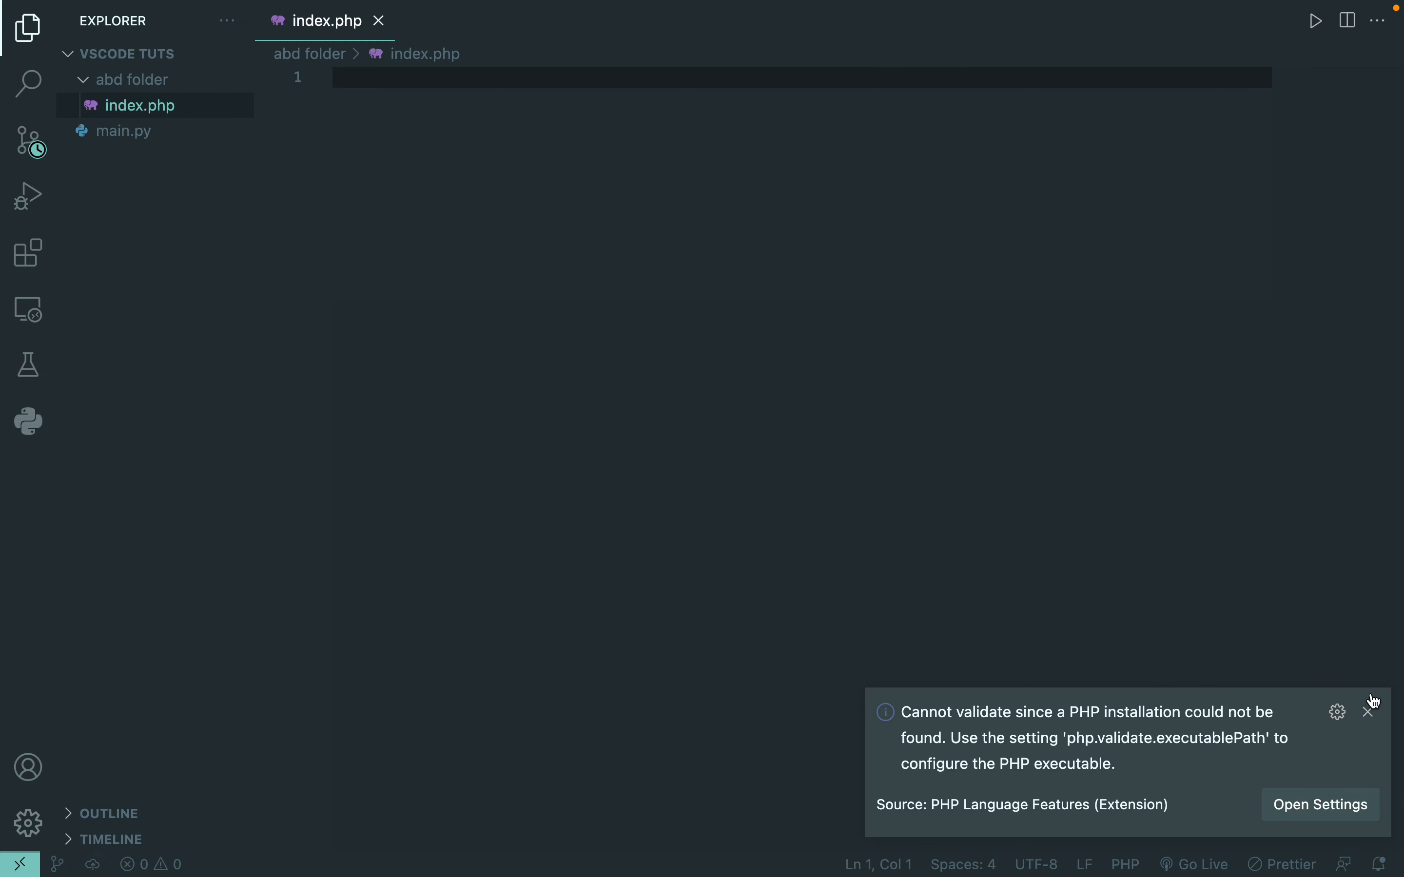
{"action": "left_click", "coordinate": [1370, 712]}
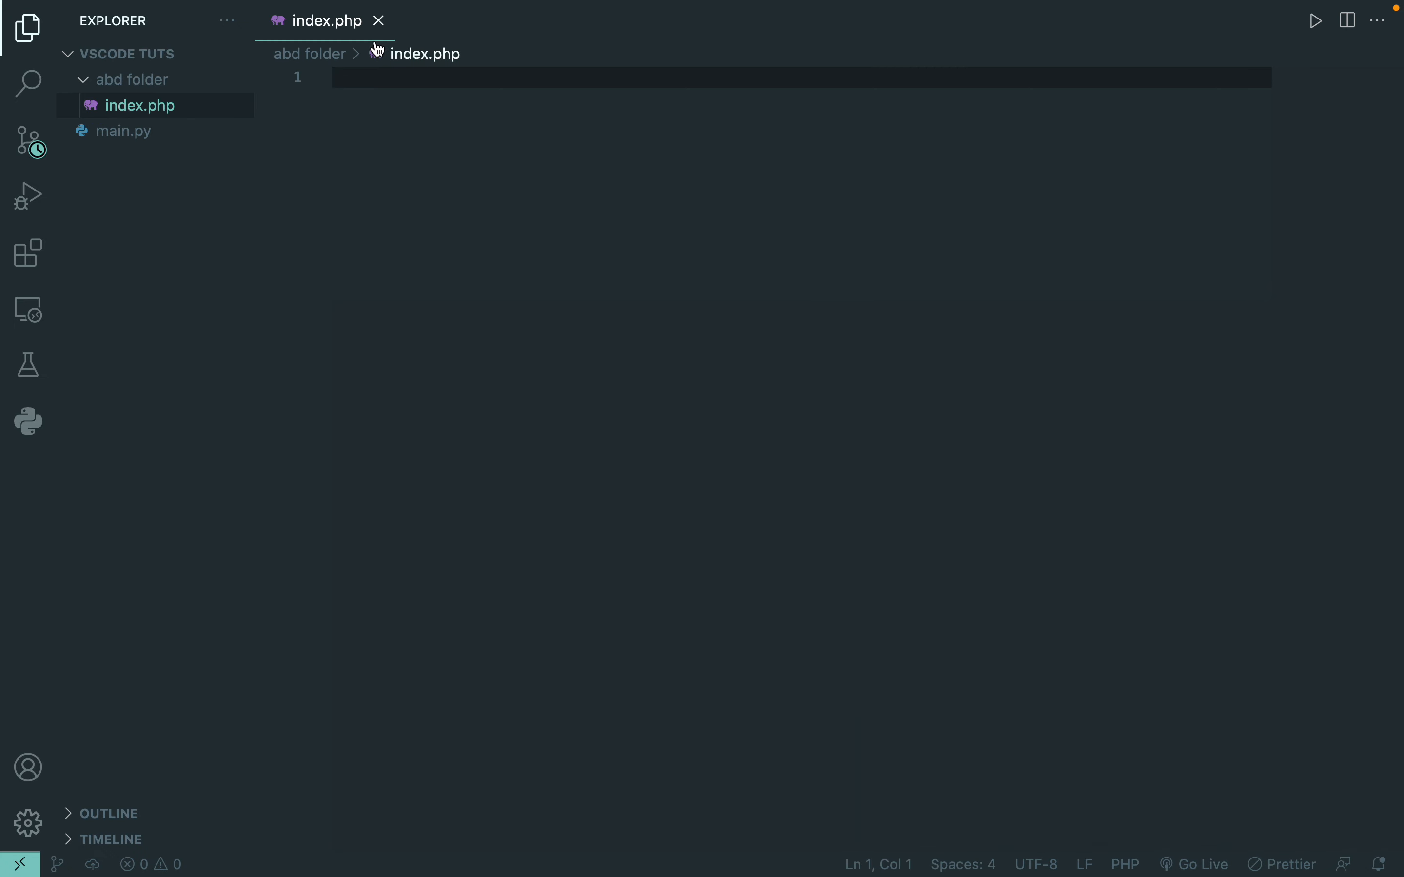
{"action": "mouse_move", "coordinate": [378, 20]}
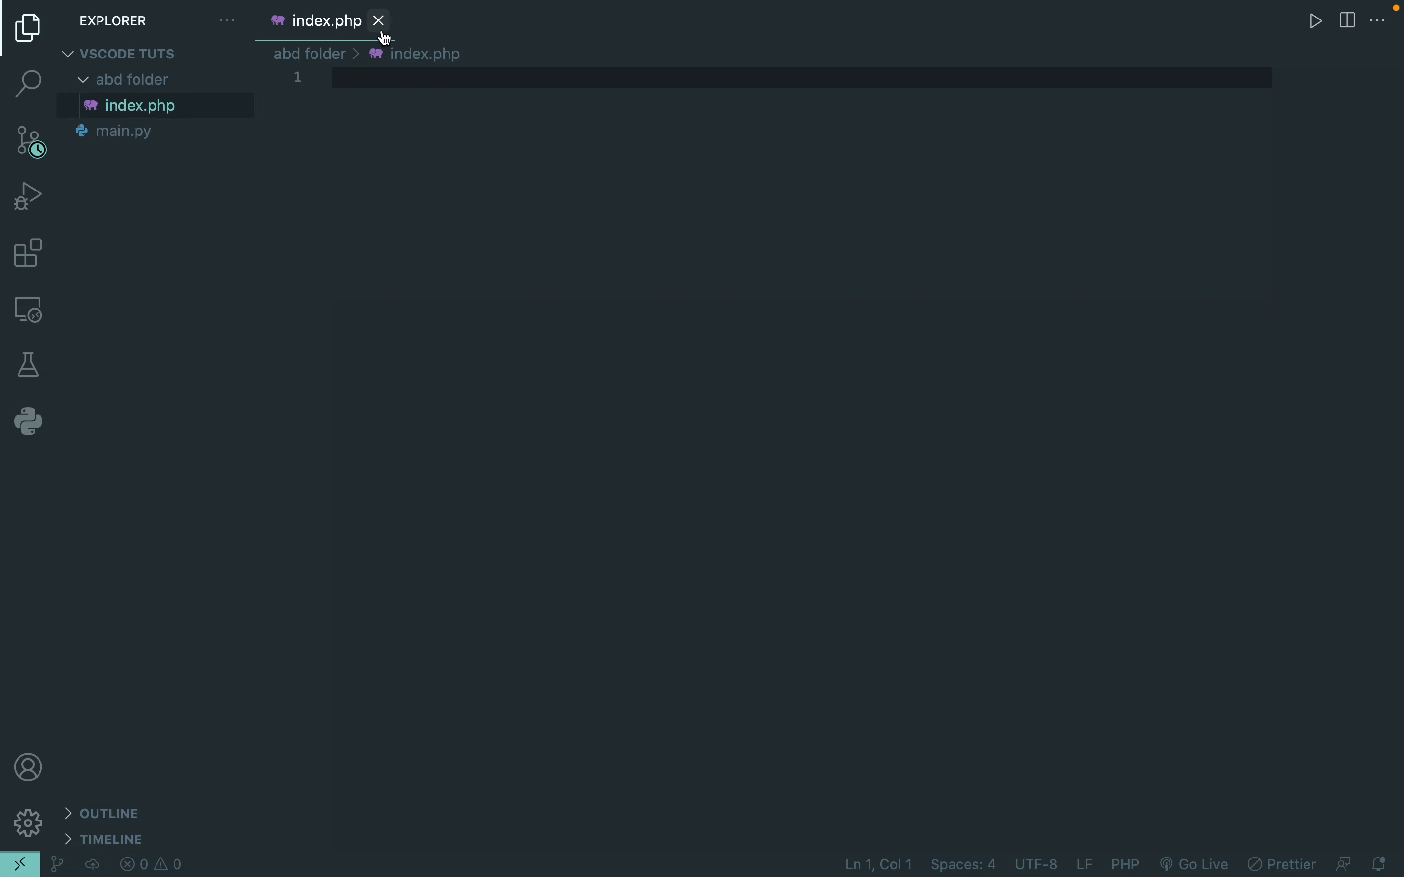
Close abd folder's index.php and create 'def folder/index.php', left open for editing
{"action": "left_click", "coordinate": [379, 19]}
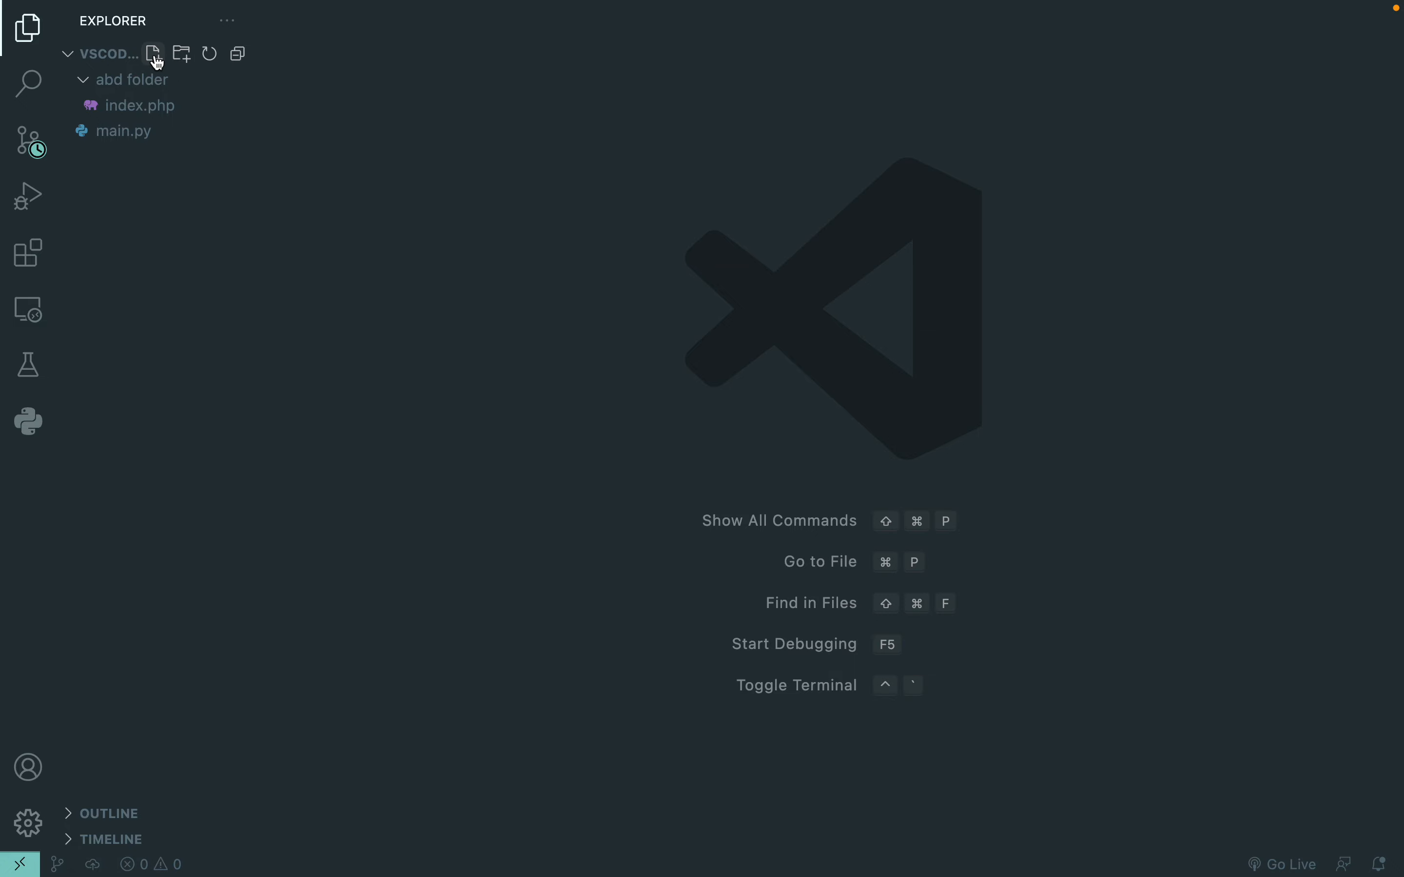
{"action": "left_click", "coordinate": [153, 54]}
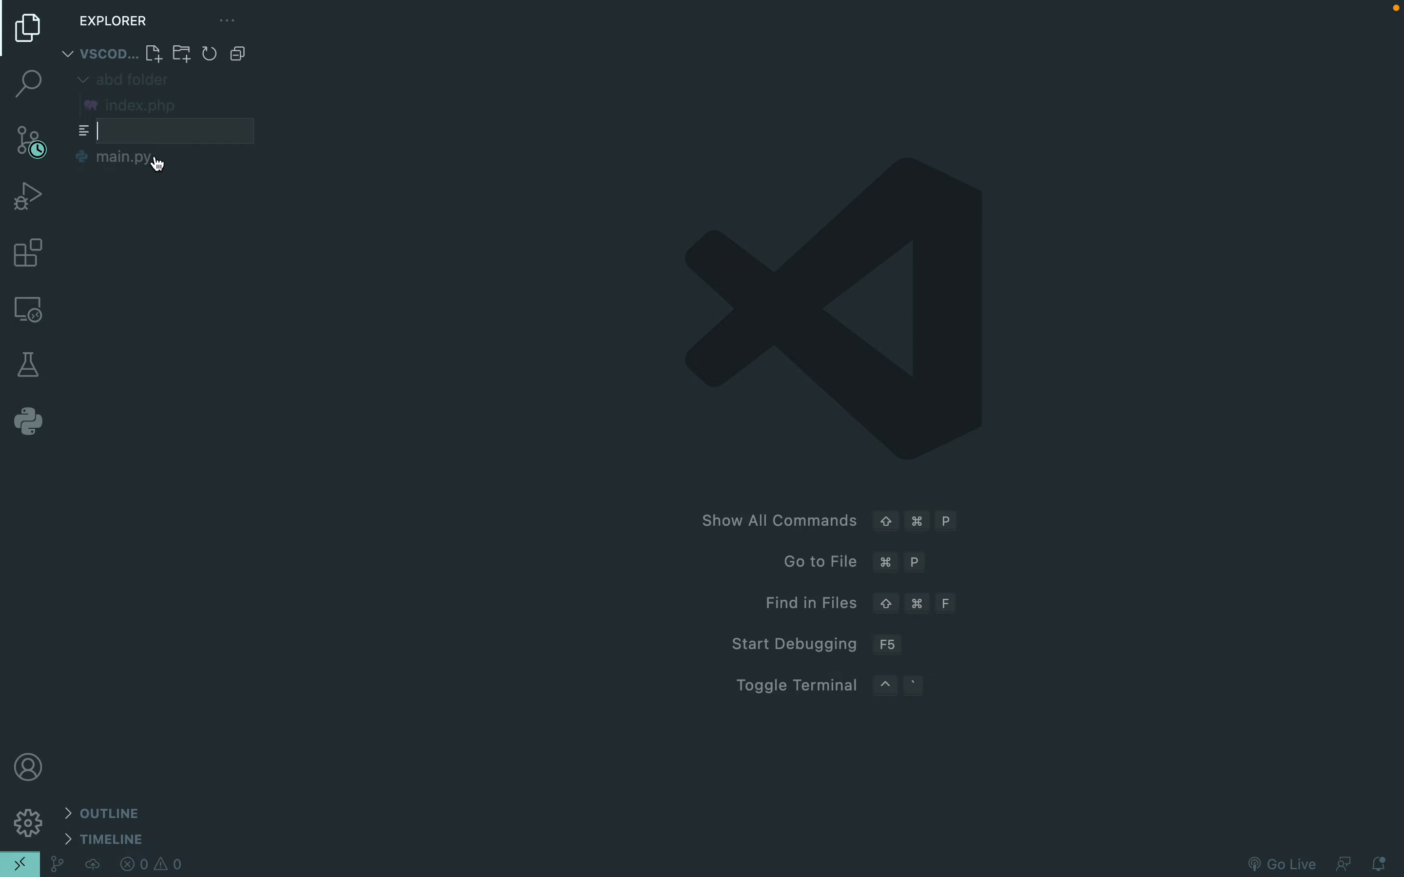
{"action": "type", "text": "def folde"}
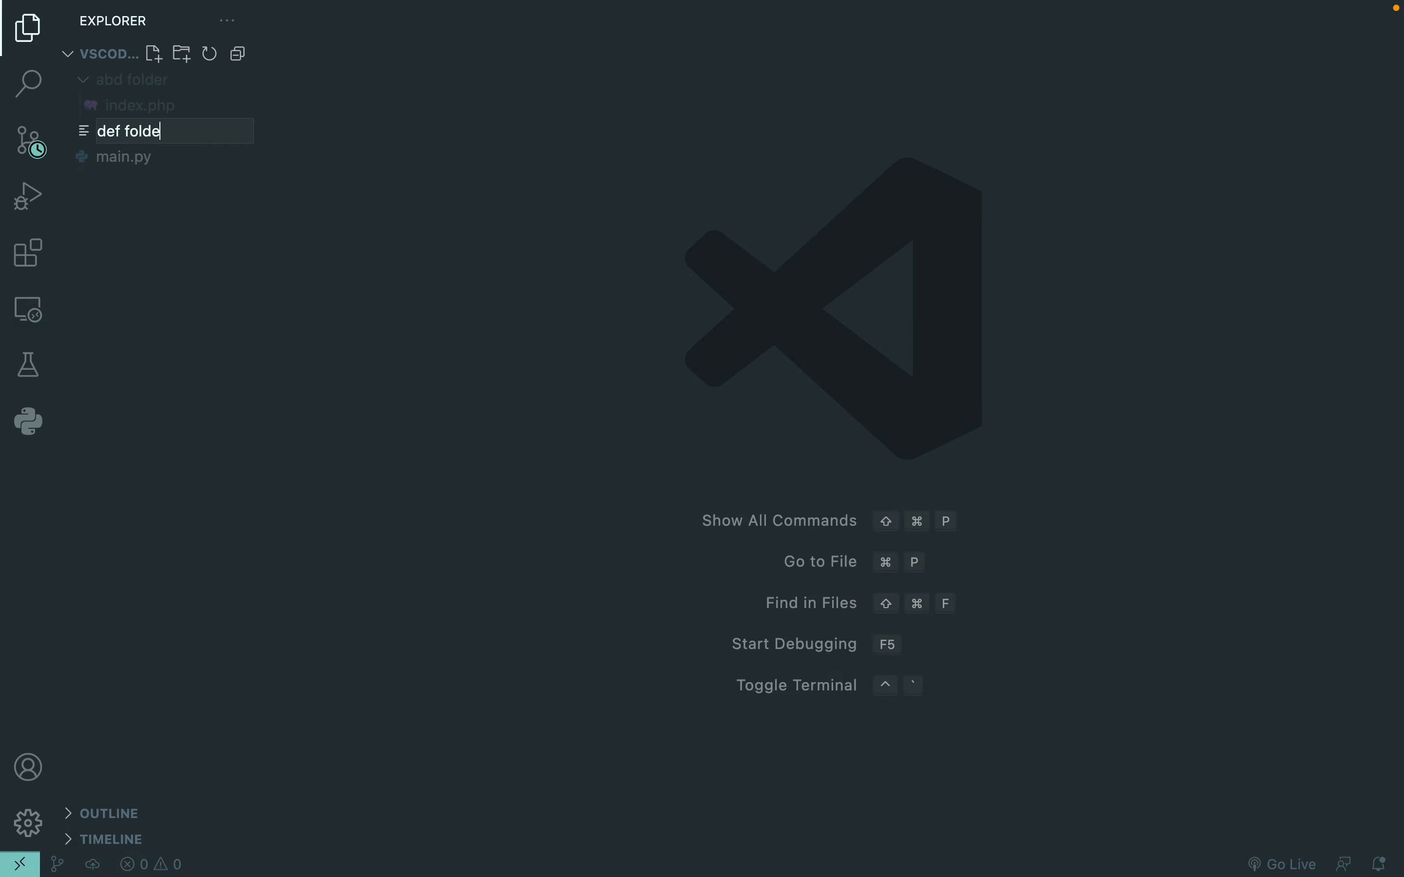
{"action": "type", "text": "r/"}
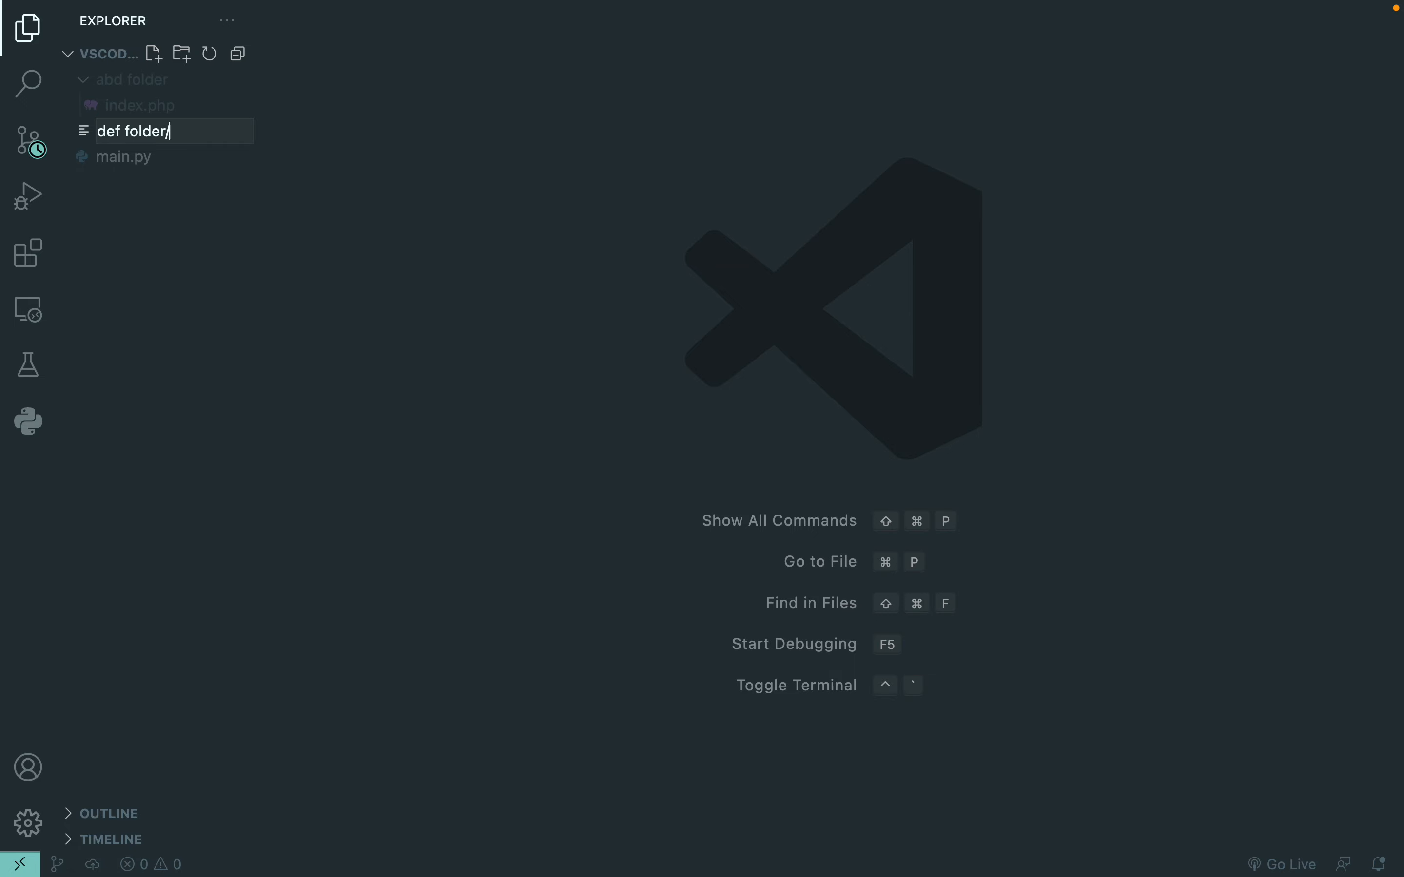
{"action": "type", "text": "inde"}
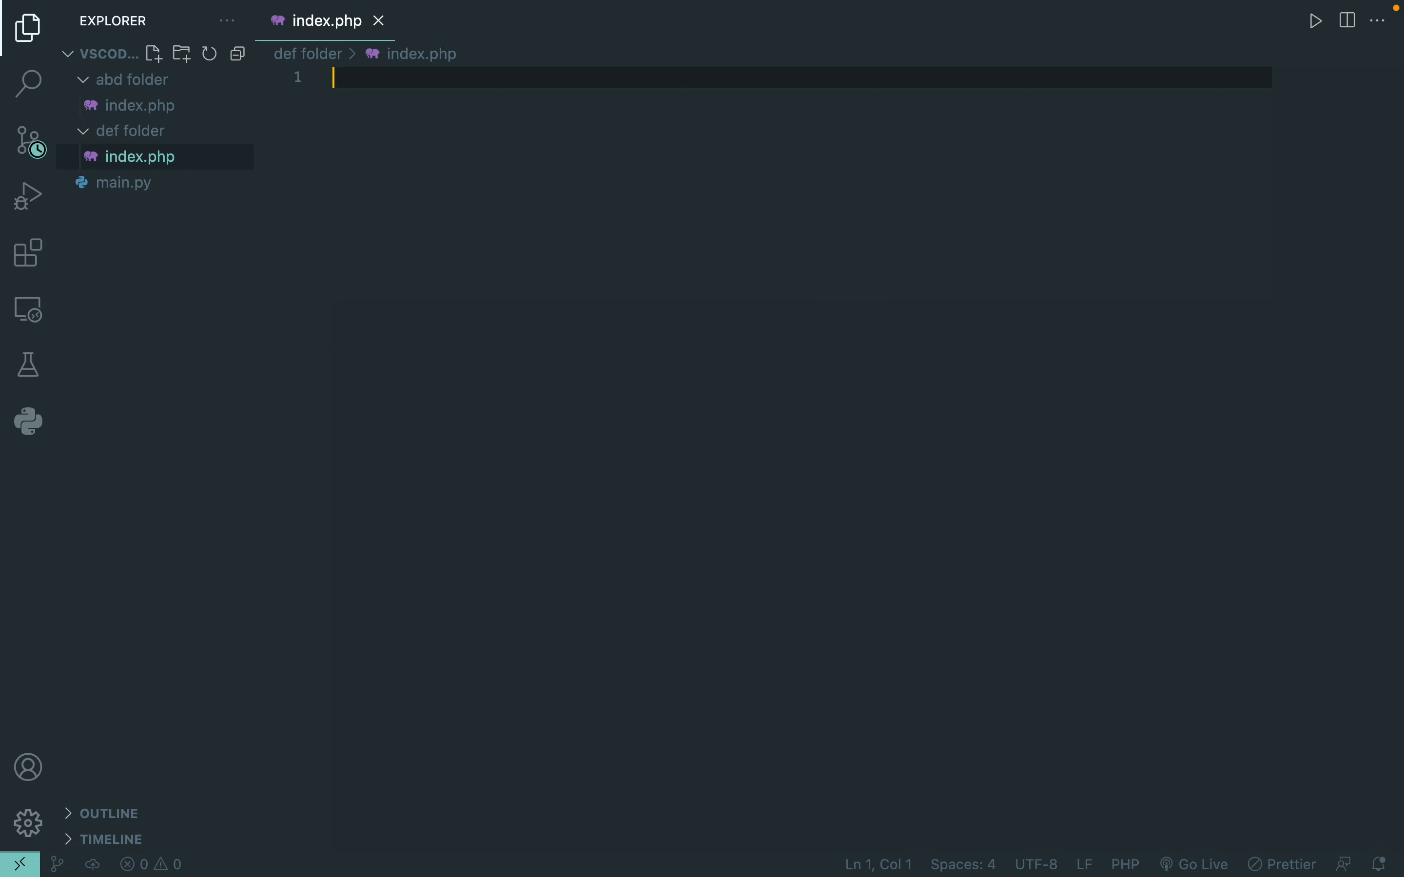
{"action": "mouse_move", "coordinate": [134, 130]}
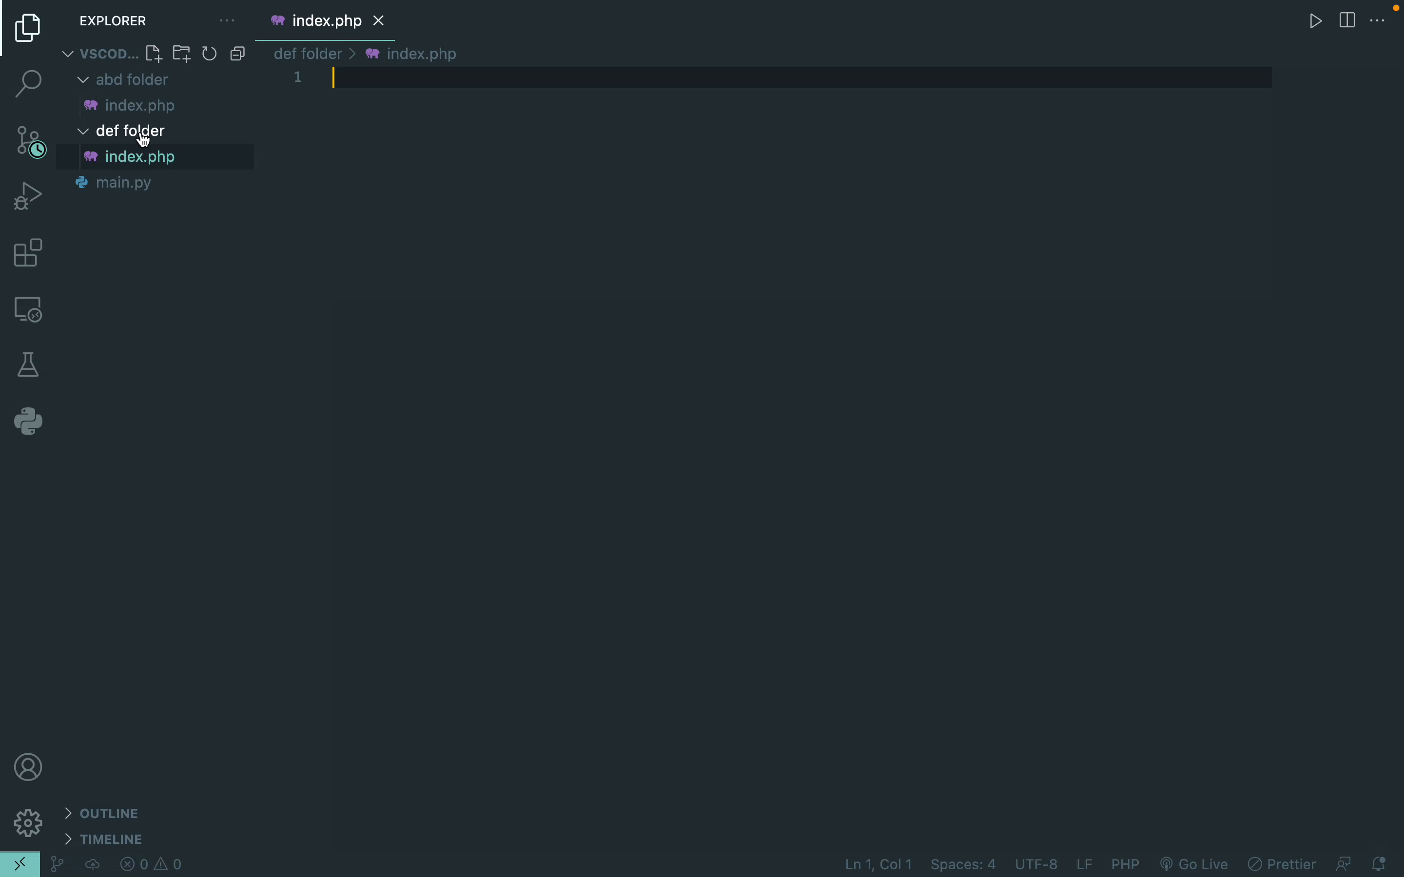
{"action": "mouse_move", "coordinate": [221, 192]}
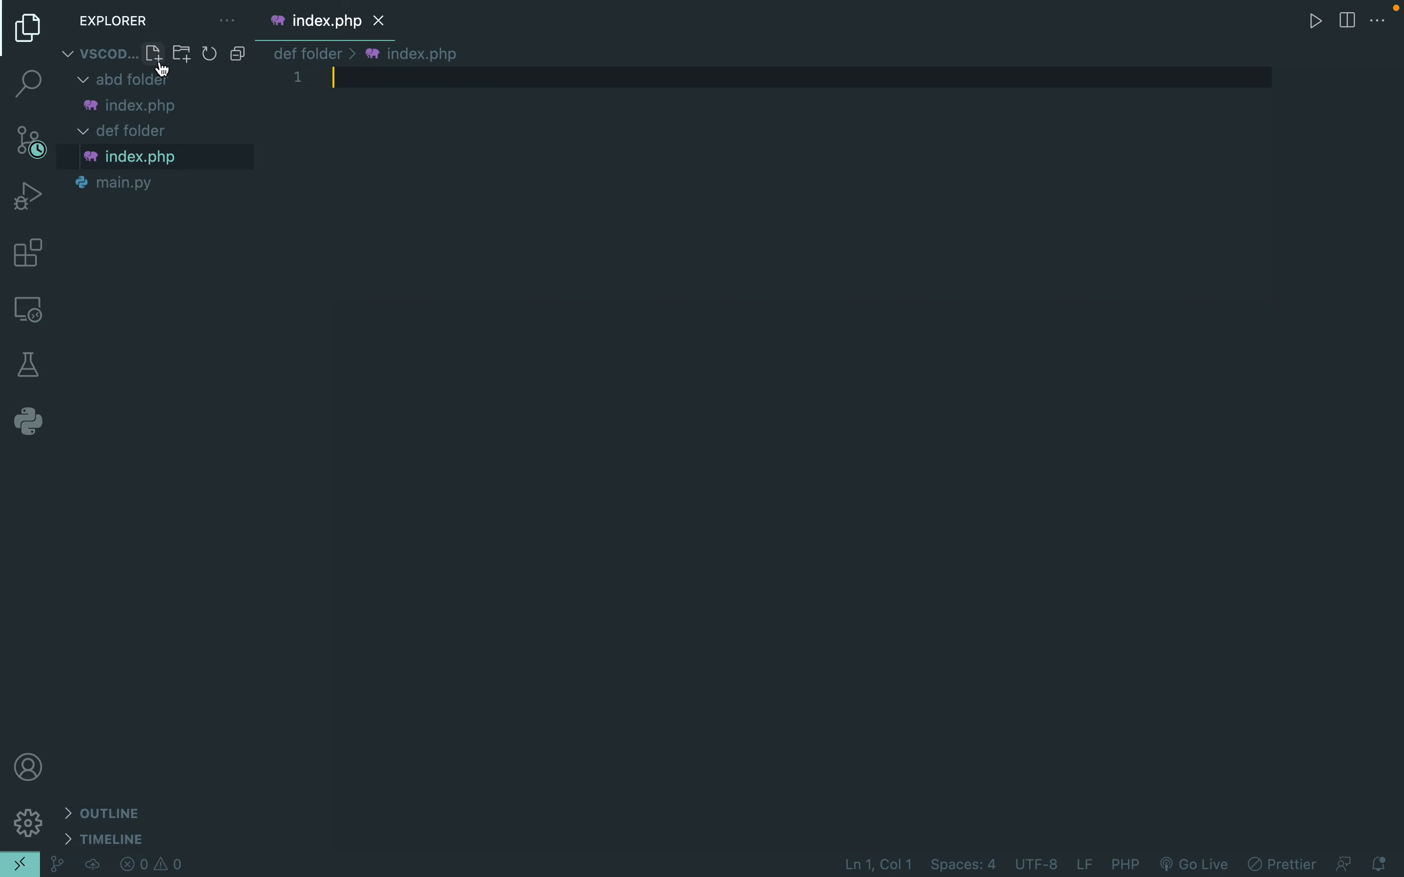
Close def folder's index.php so no editor remains open
{"action": "left_click", "coordinate": [378, 20]}
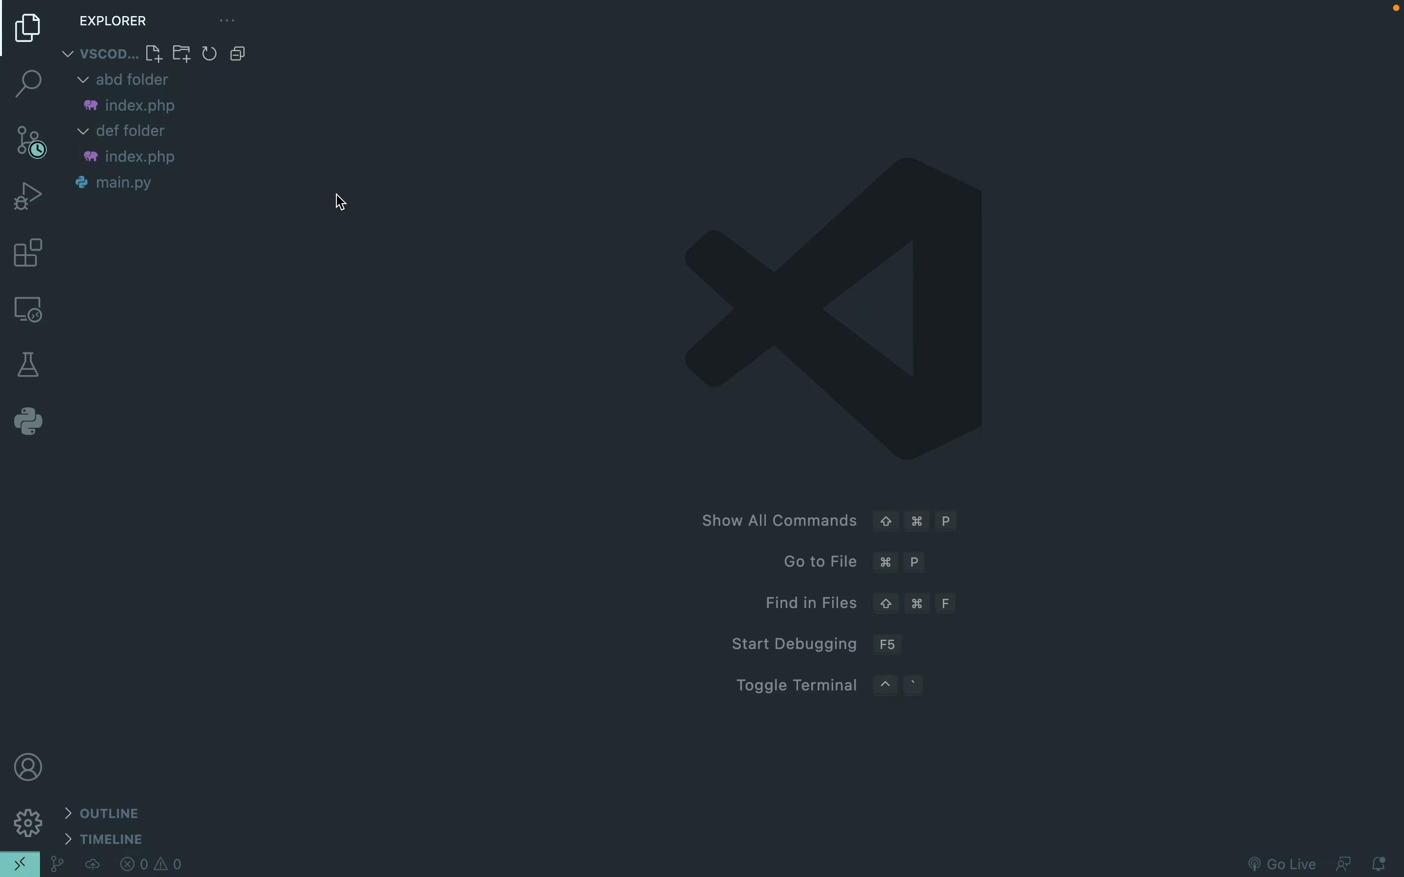
{"action": "mouse_move", "coordinate": [335, 236]}
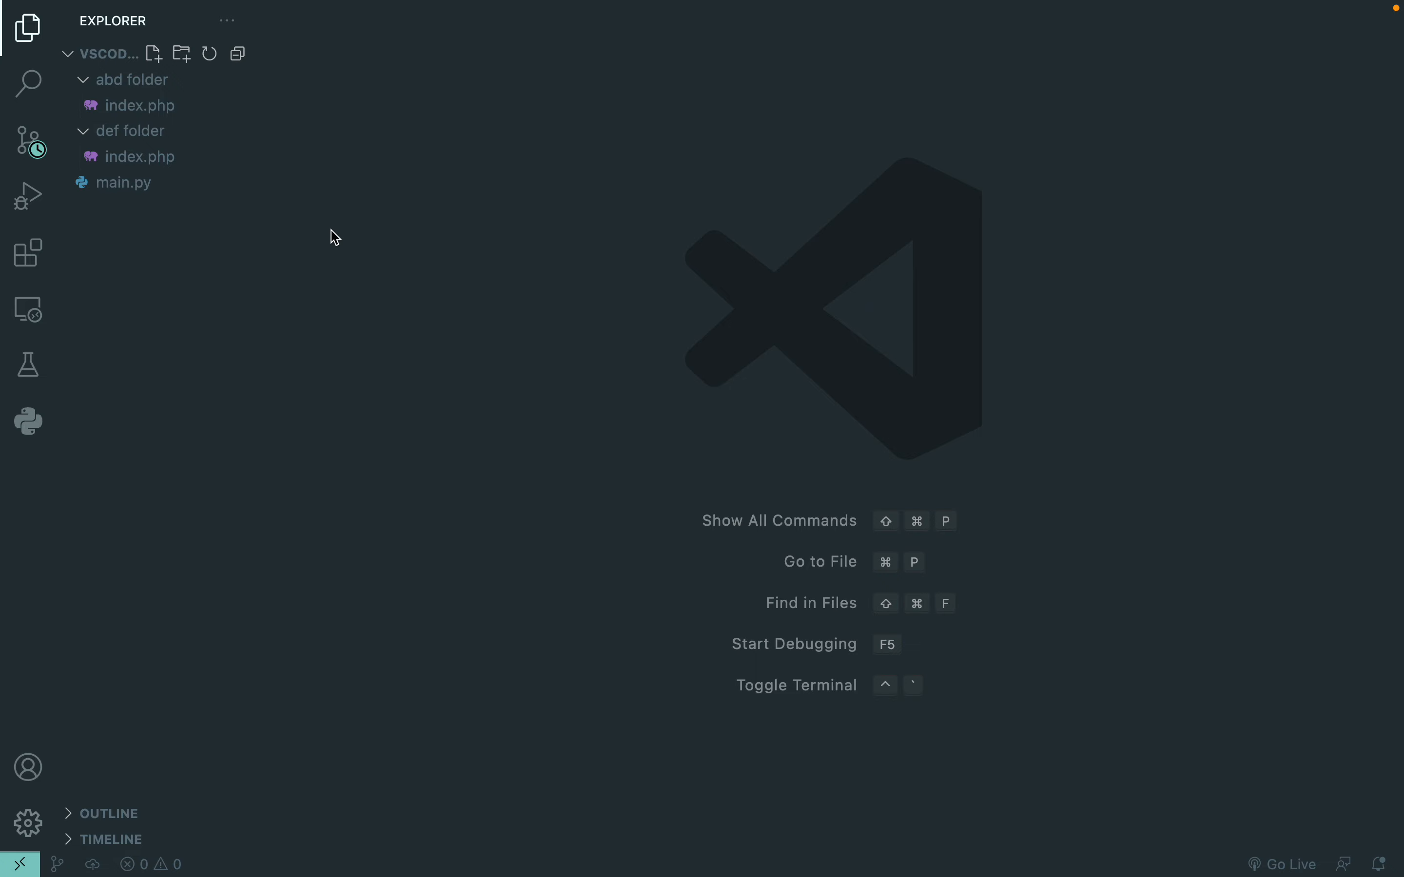
{"action": "mouse_move", "coordinate": [324, 313]}
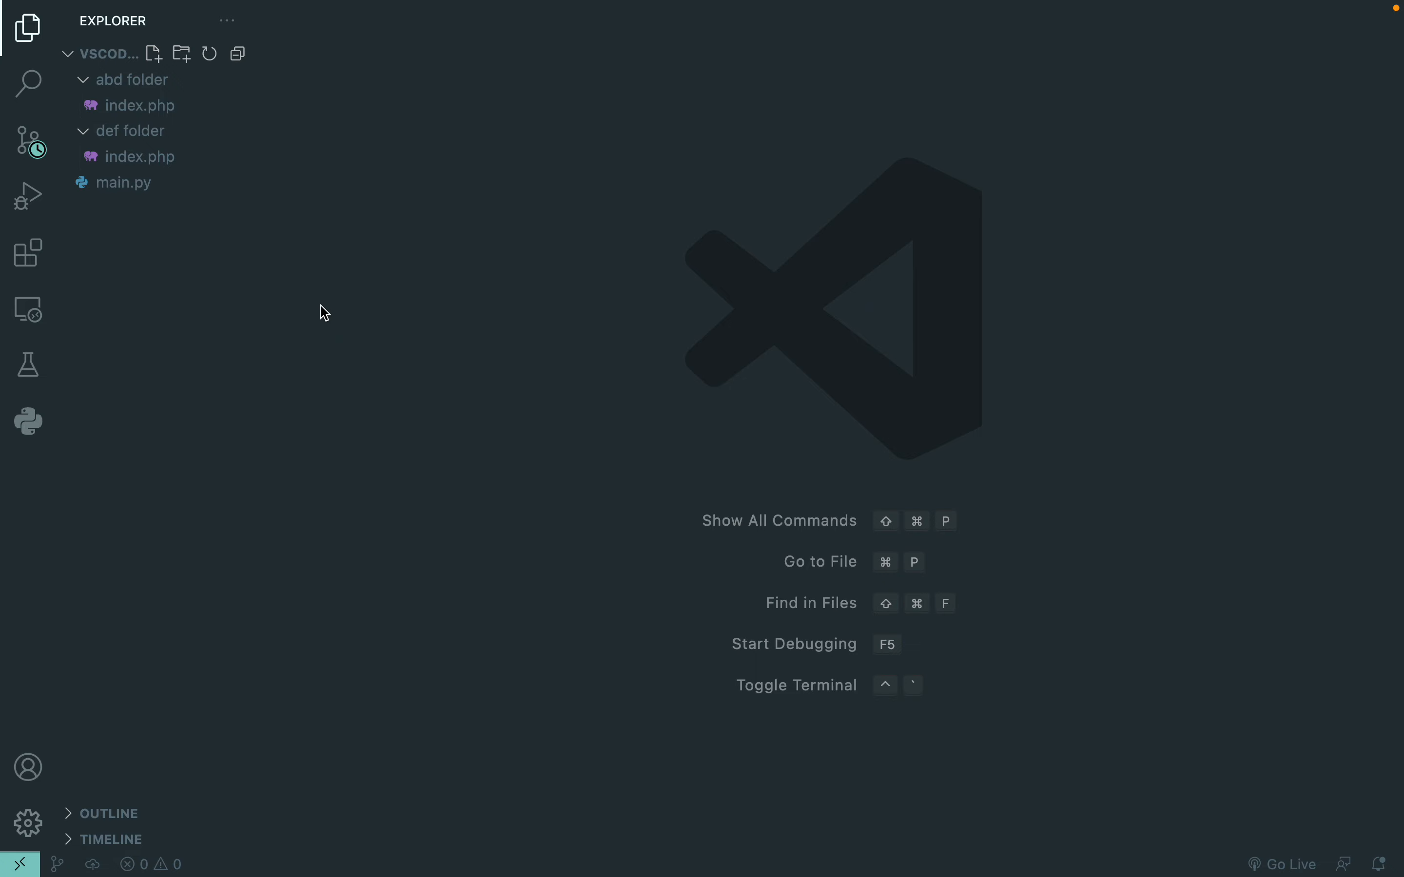
{"action": "left_click", "coordinate": [27, 823]}
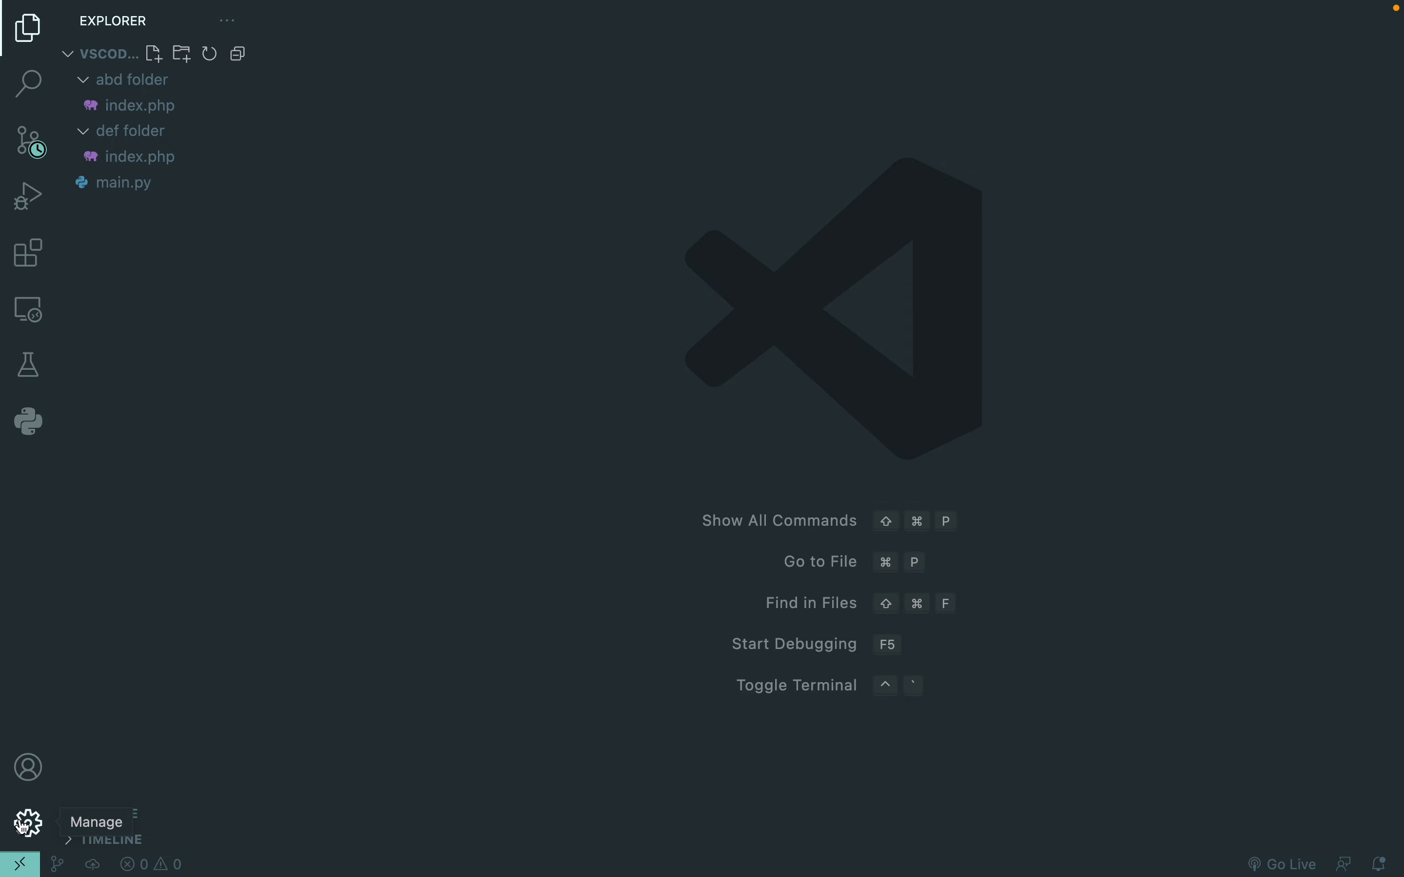
In Keyboard Shortcuts, search 'create folder' and assign a custom cmd+n keybinding to createFolderFromExplorer
{"action": "left_click", "coordinate": [27, 824]}
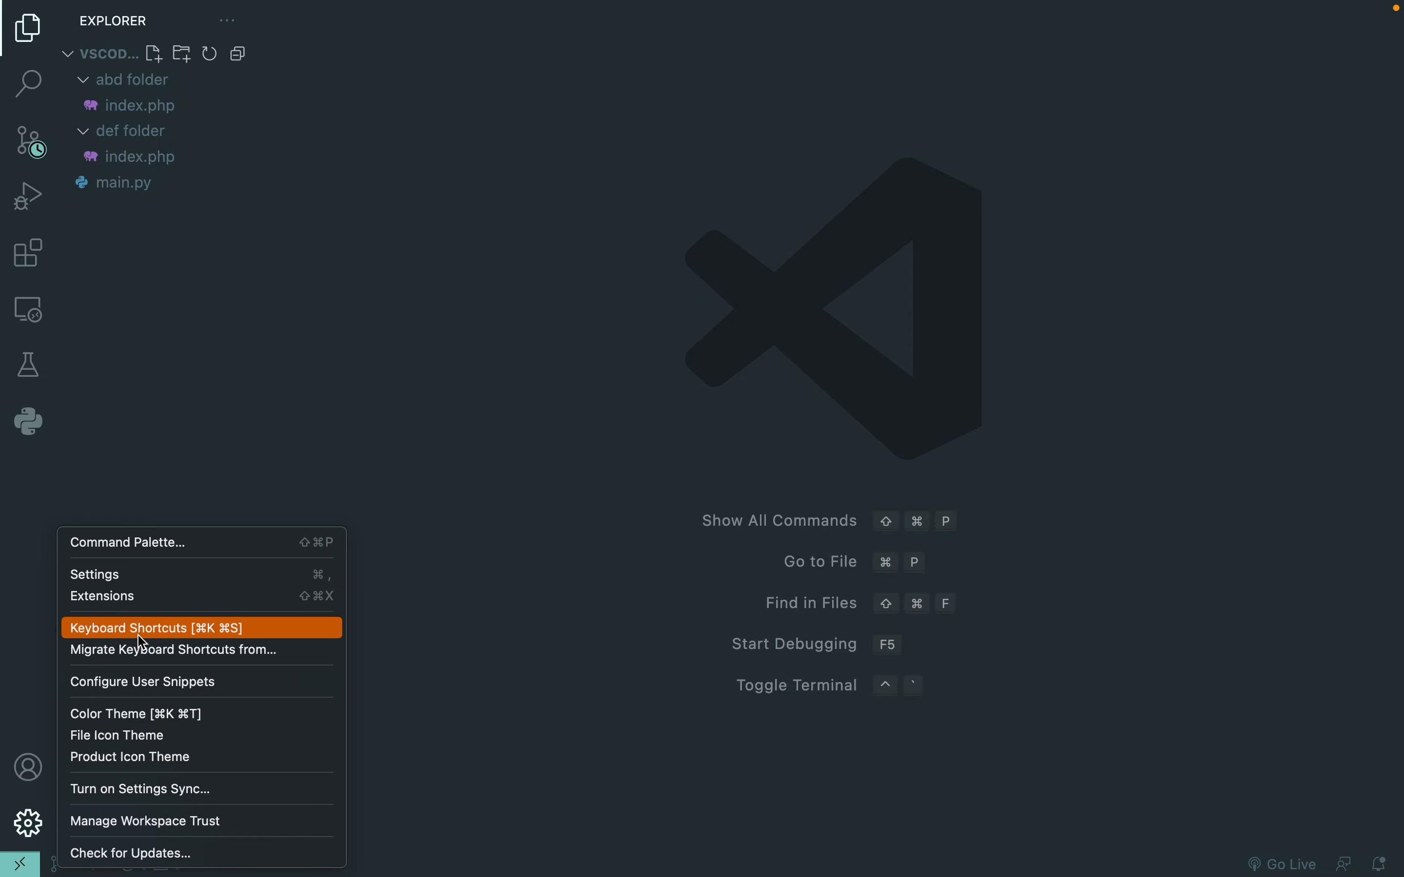
{"action": "left_click", "coordinate": [156, 628]}
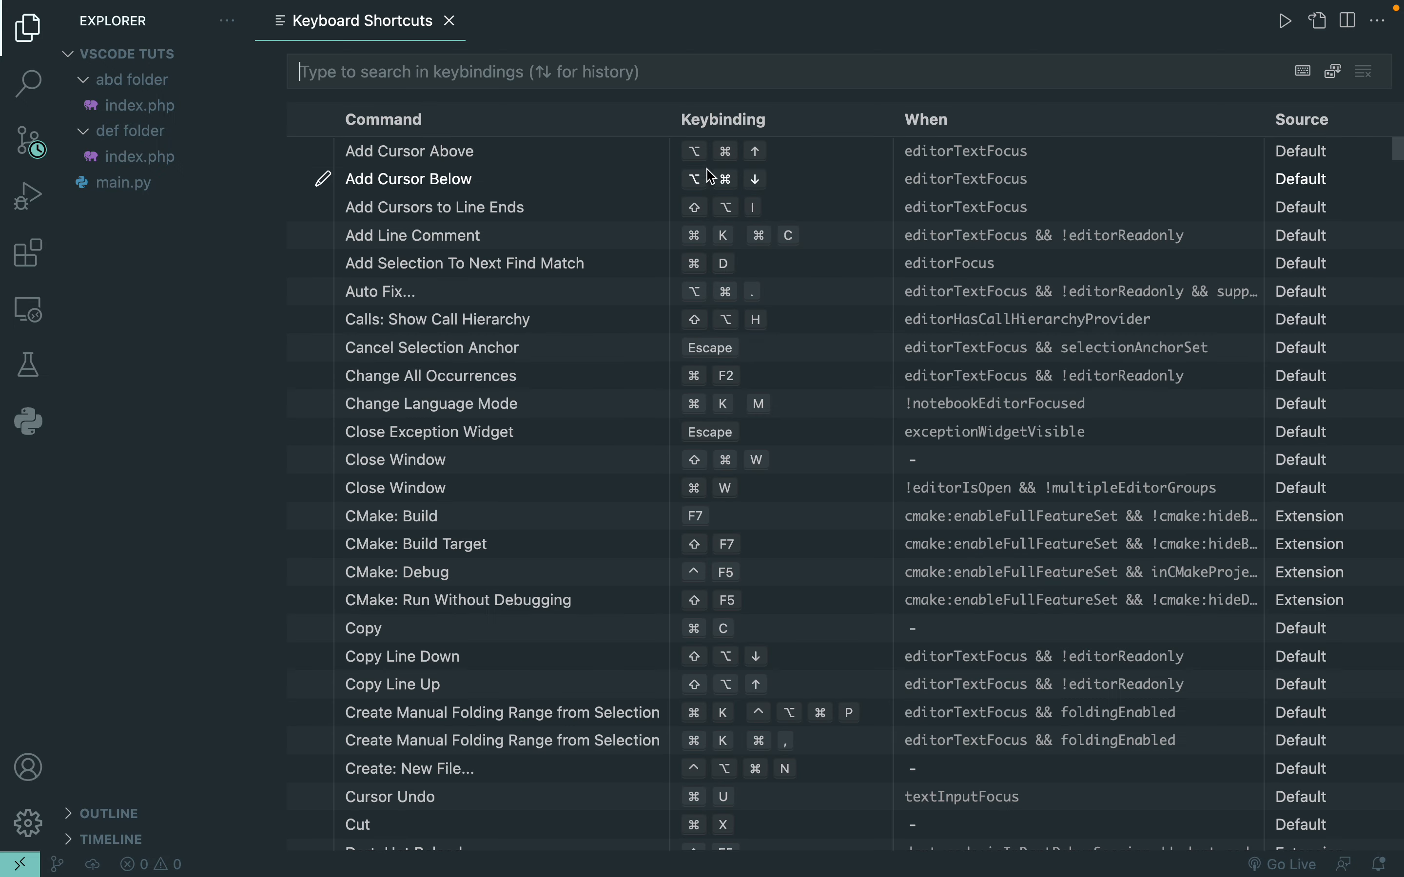
{"action": "type", "text": "create folder"}
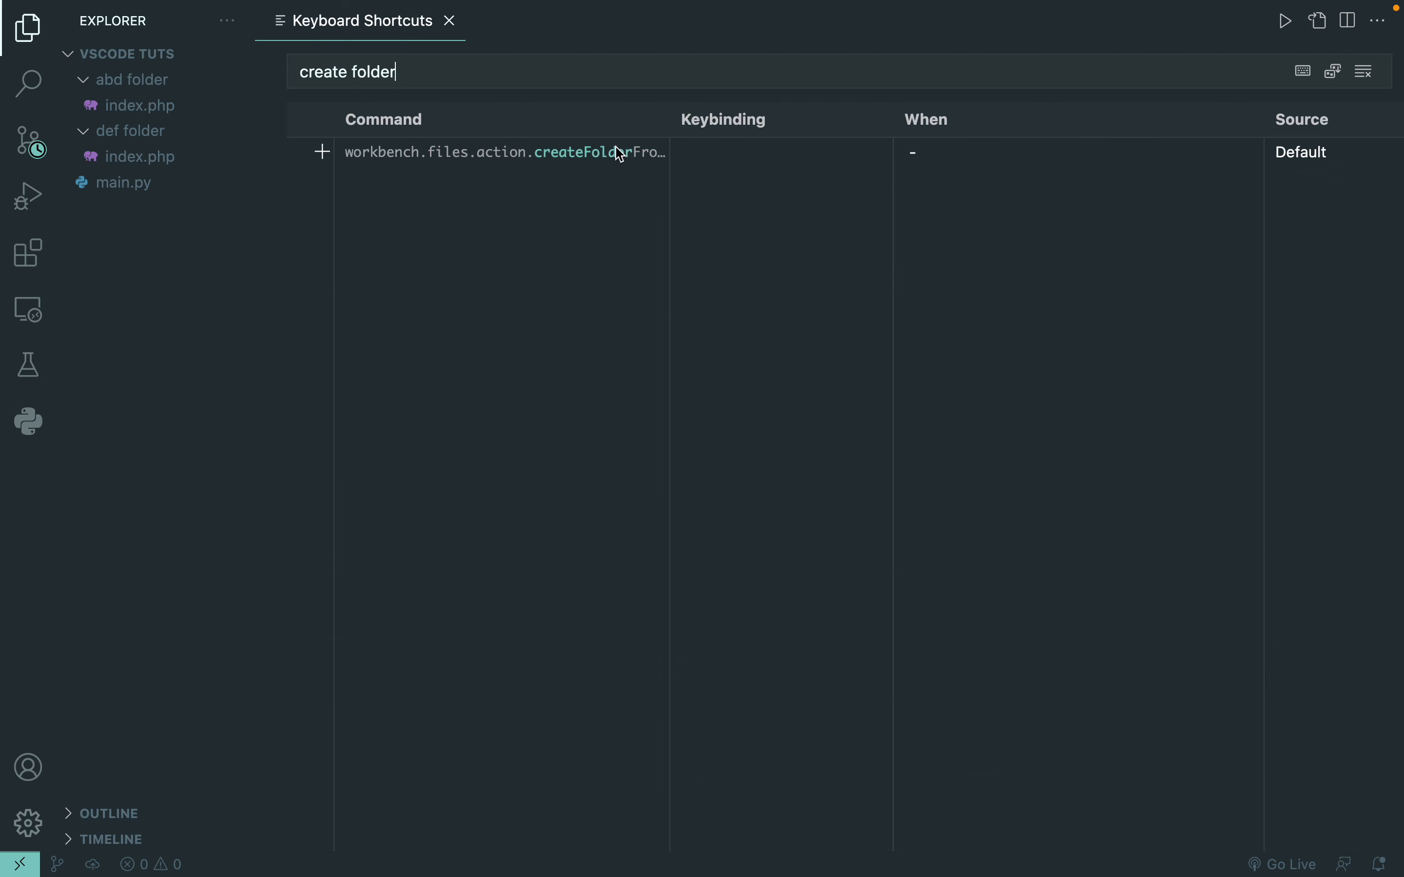
{"action": "mouse_move", "coordinate": [710, 160]}
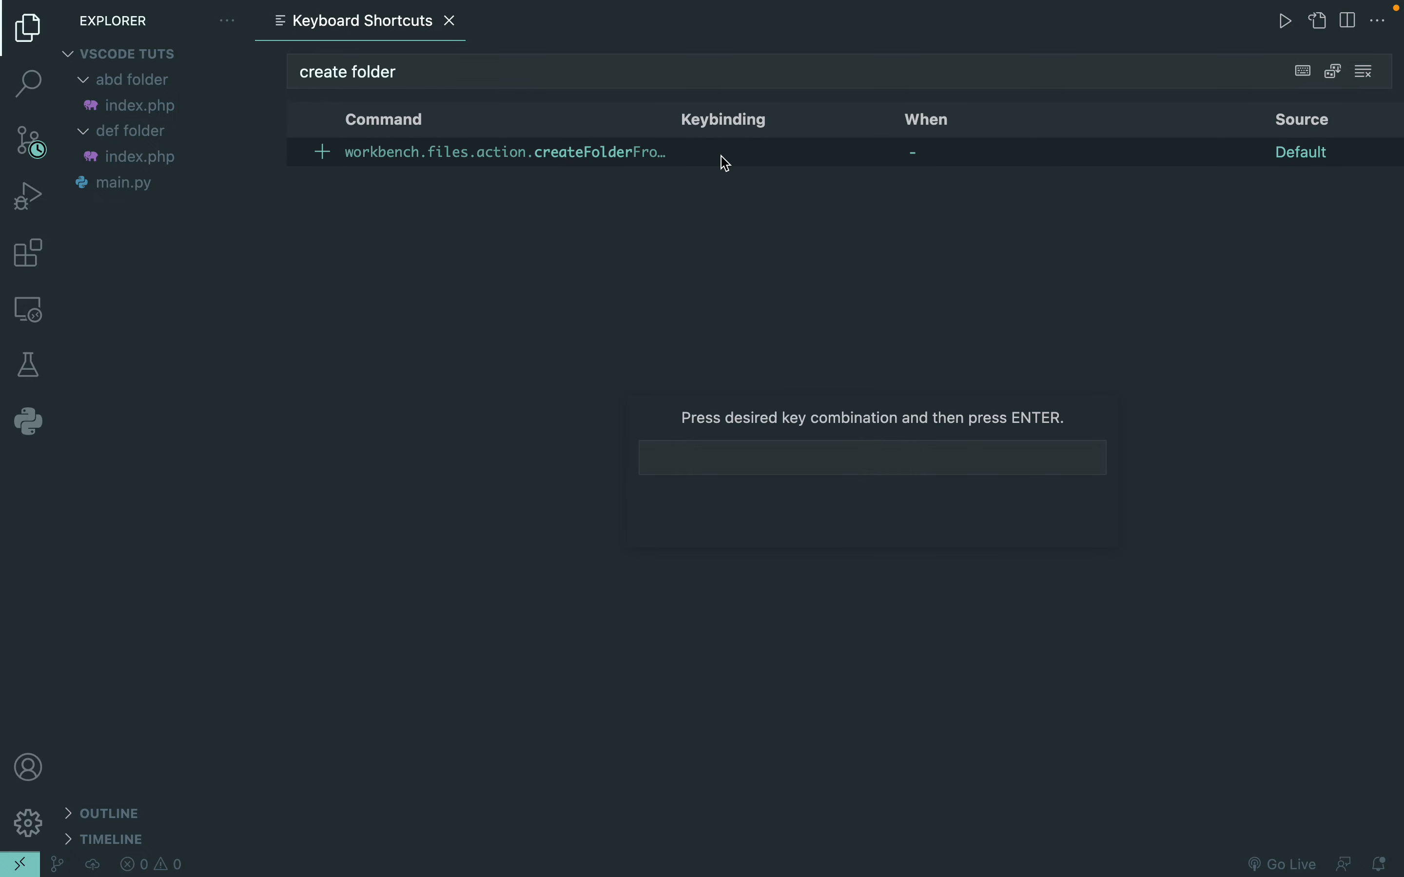
{"action": "key", "text": "cmd+n"}
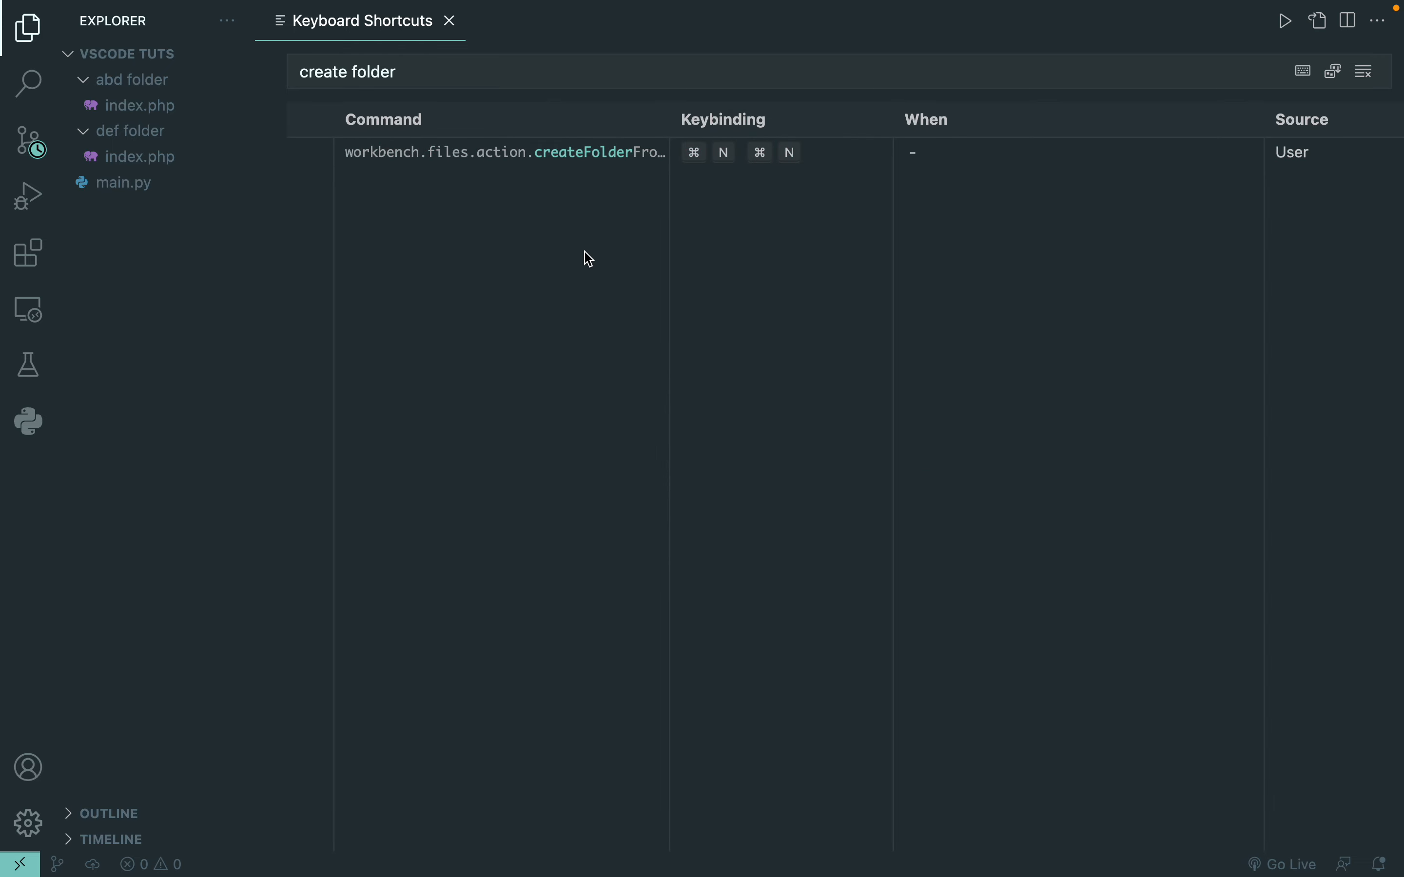
Close the shortcut settings and create 'xyz folder' with the new shortcut
{"action": "left_click", "coordinate": [449, 20]}
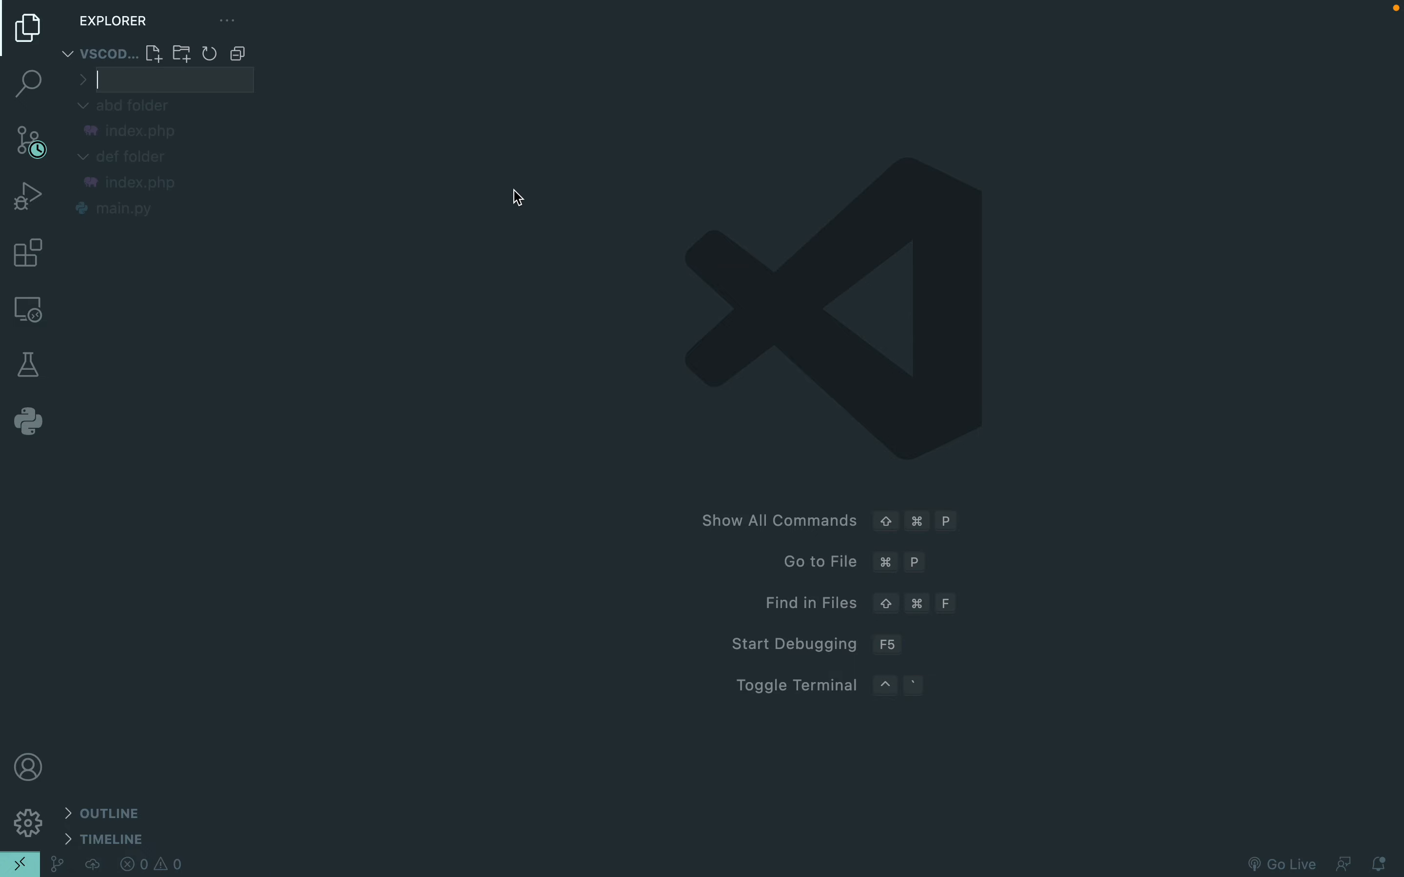
{"action": "type", "text": "xyz folder"}
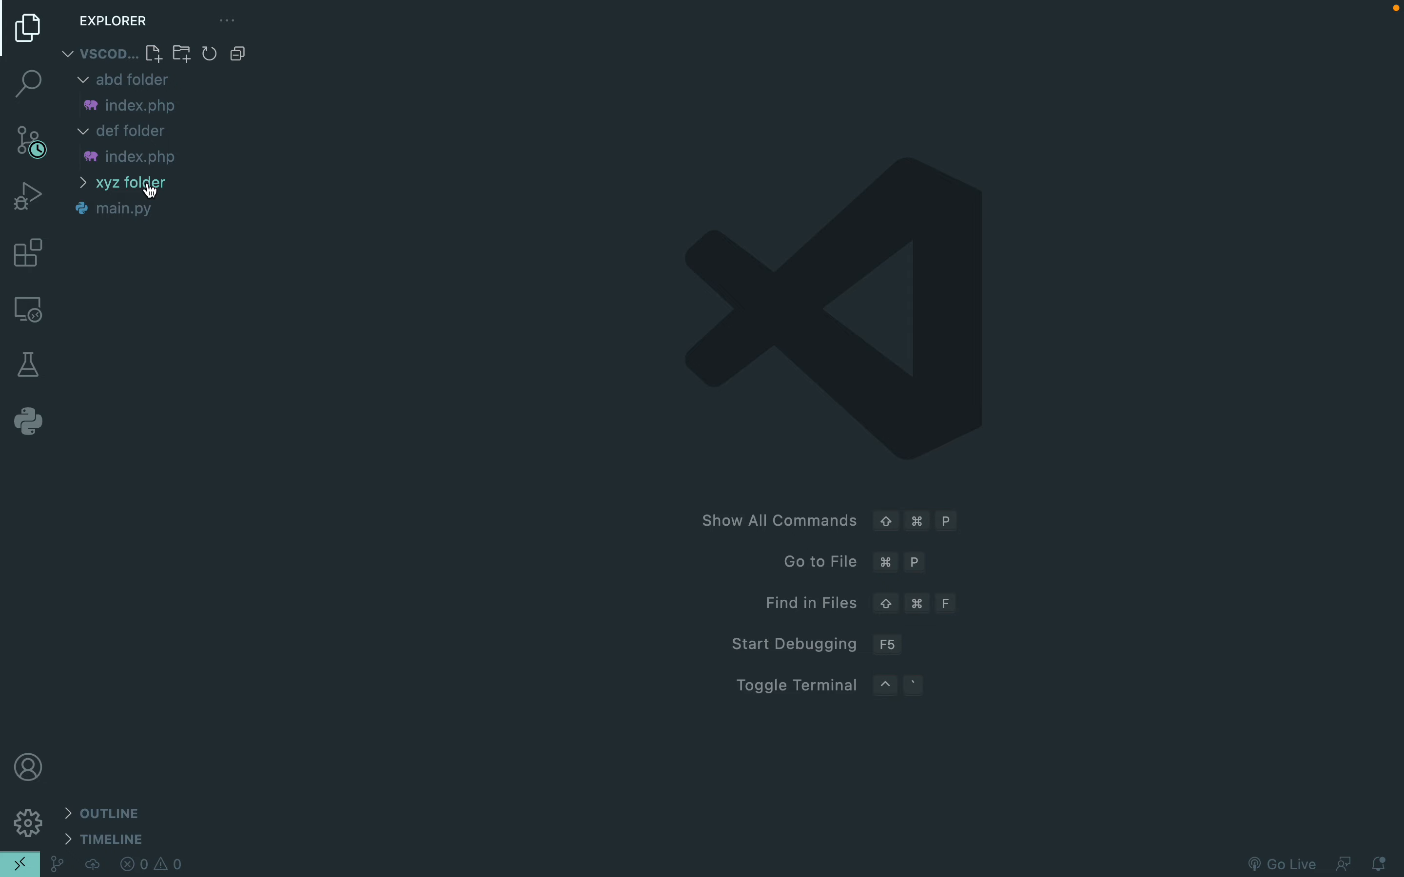
{"action": "mouse_move", "coordinate": [145, 293]}
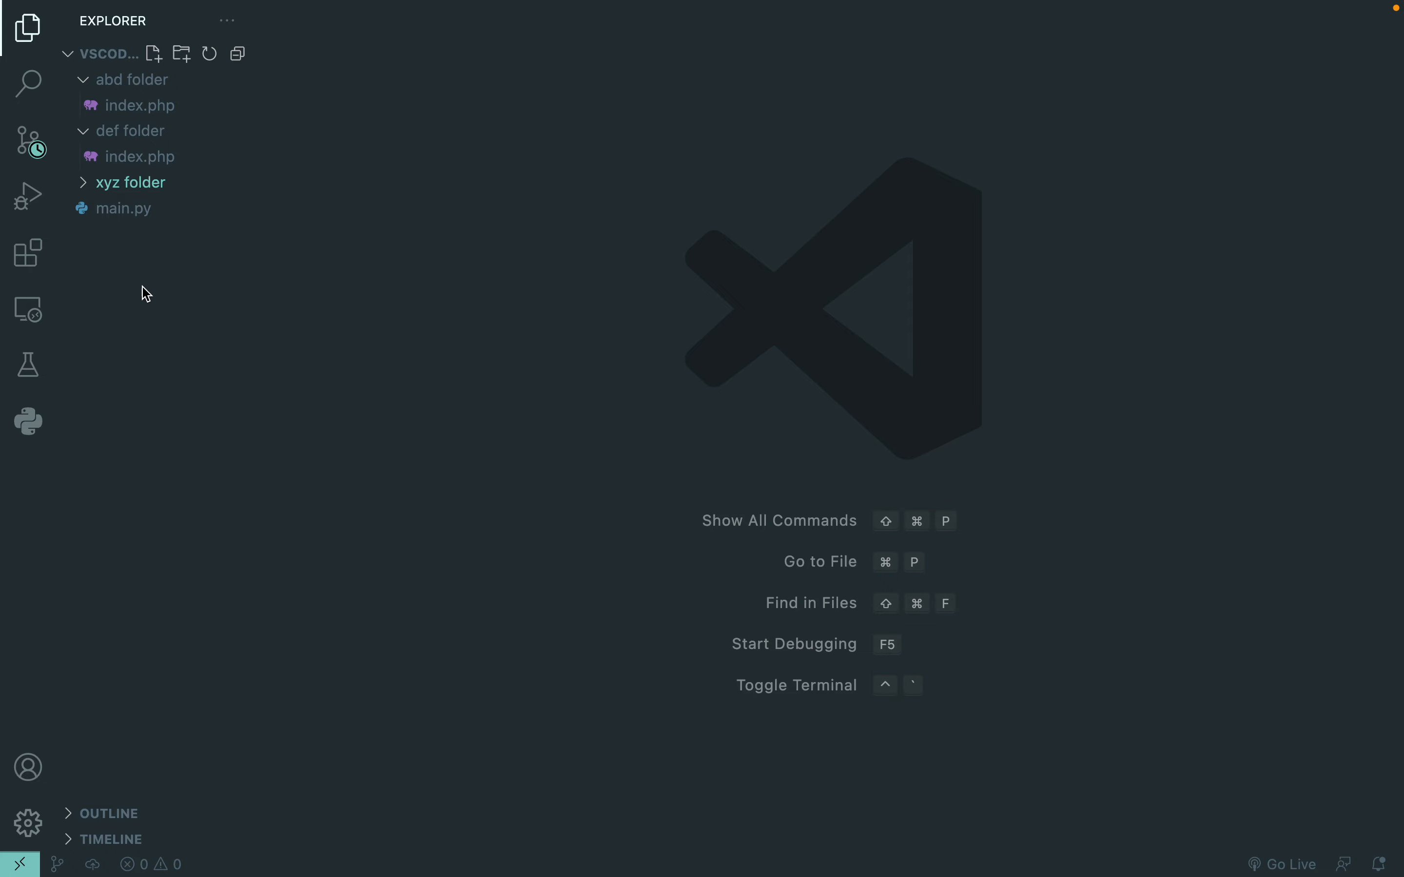